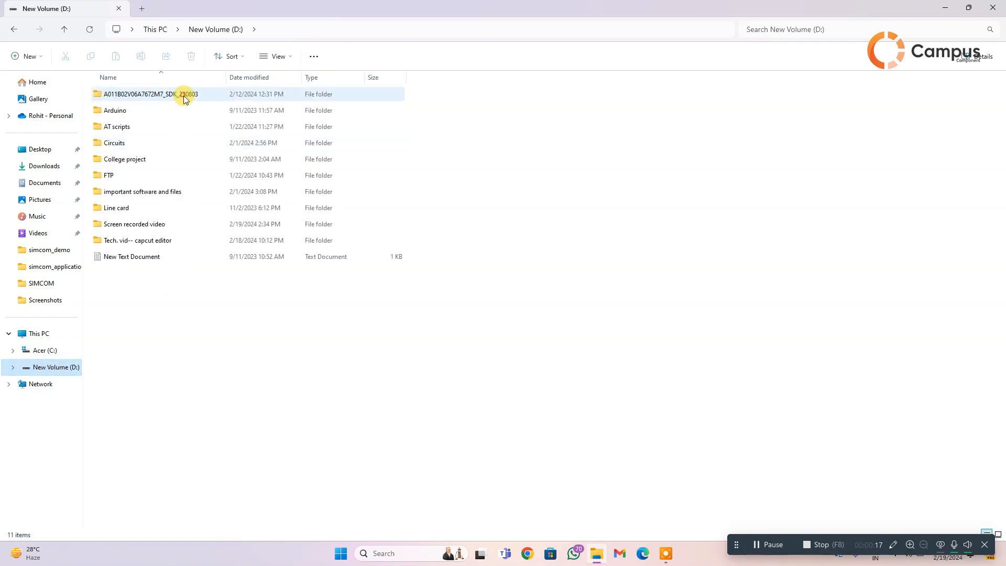
- Browse the SDK folder's Doc\software documentation, then go back to the SDK folder's top level
double_click(157, 94)
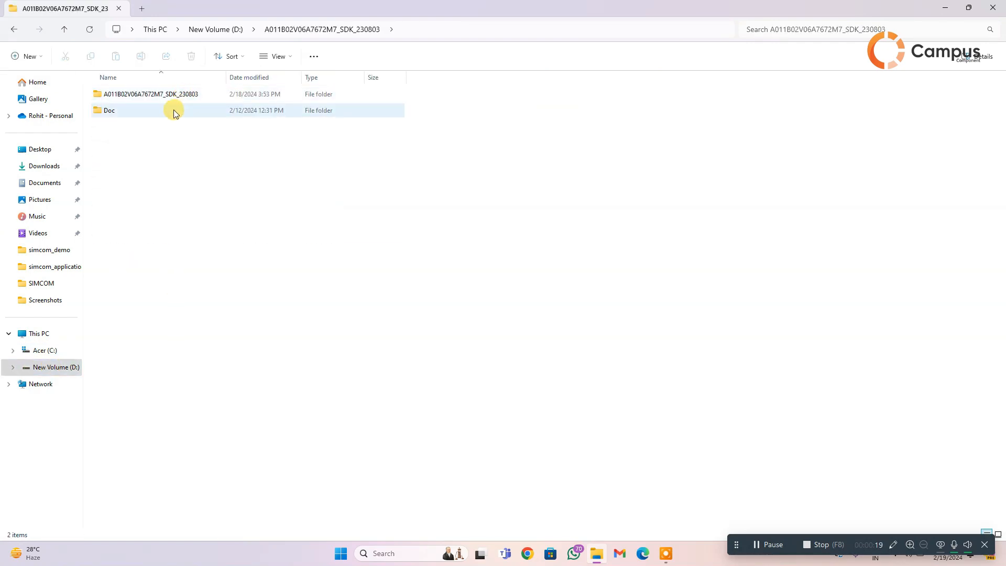
double_click(109, 110)
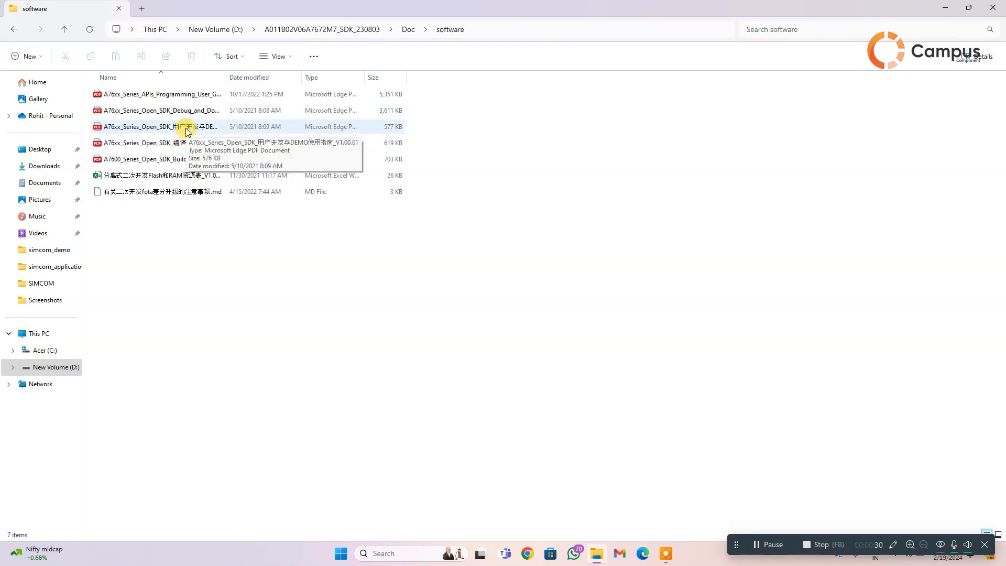
left_click(14, 29)
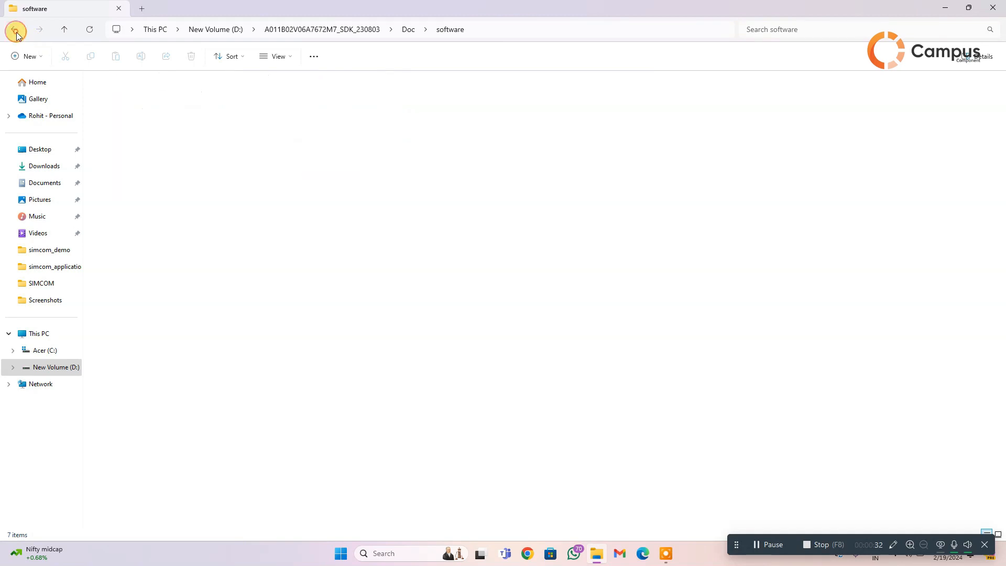
left_click(14, 29)
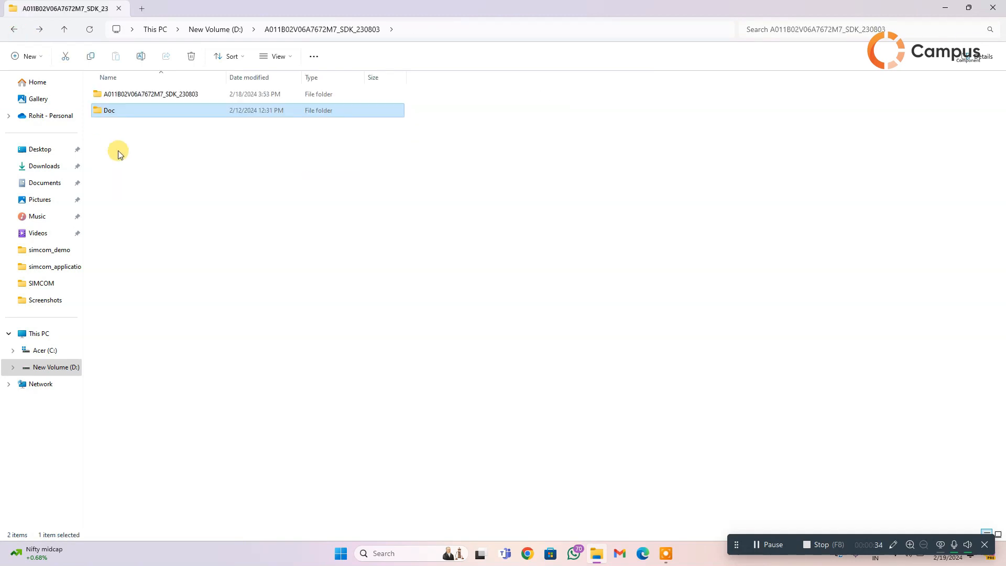
- Open the inner SDK folder, delete its target folder, and open sc_app
double_click(151, 93)
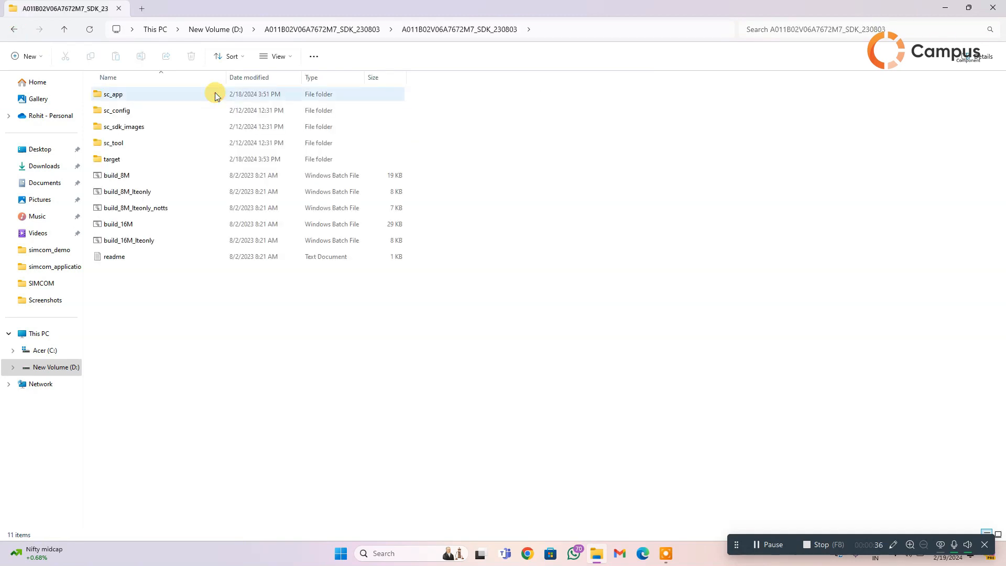
left_click(112, 158)
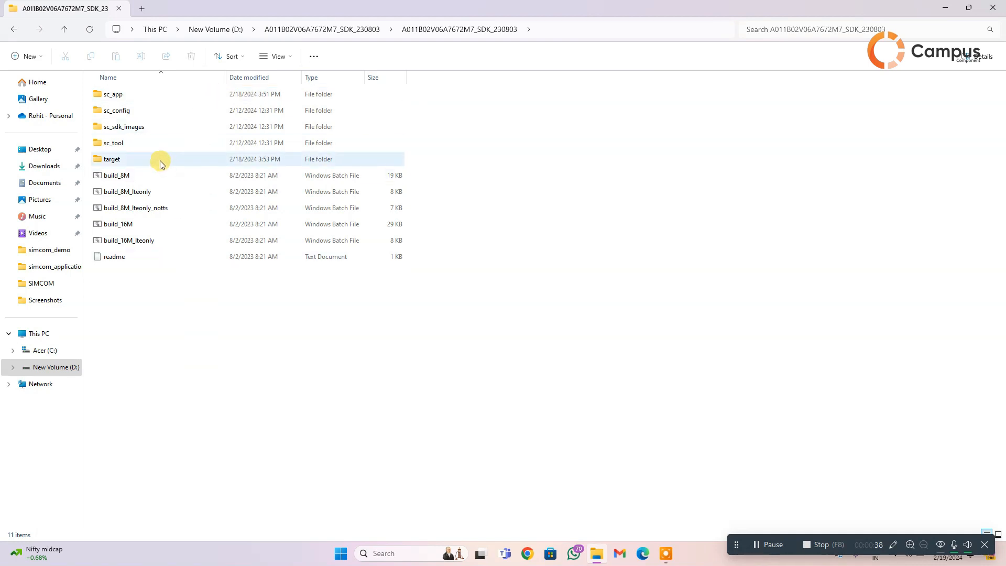
left_click(129, 159)
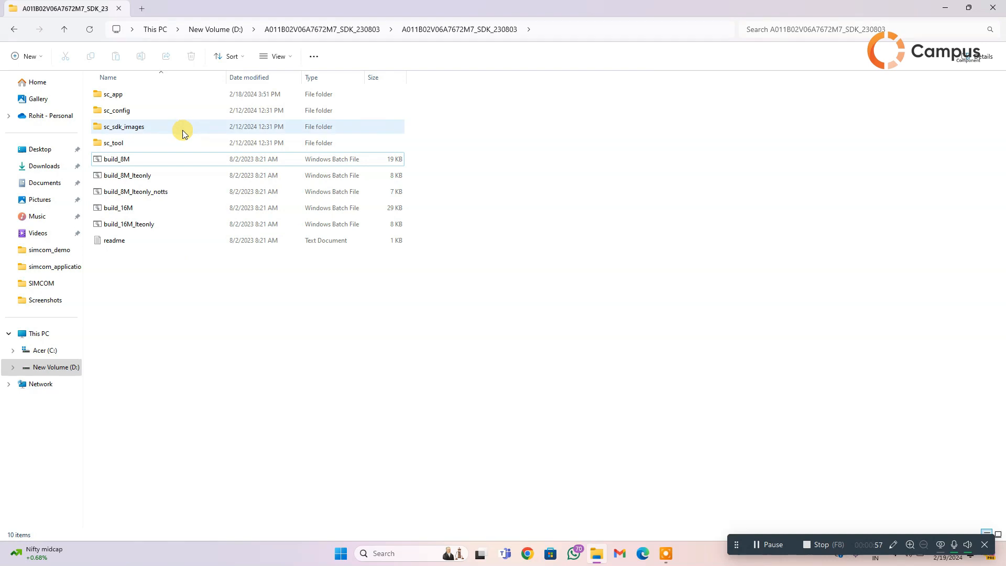
left_click(113, 94)
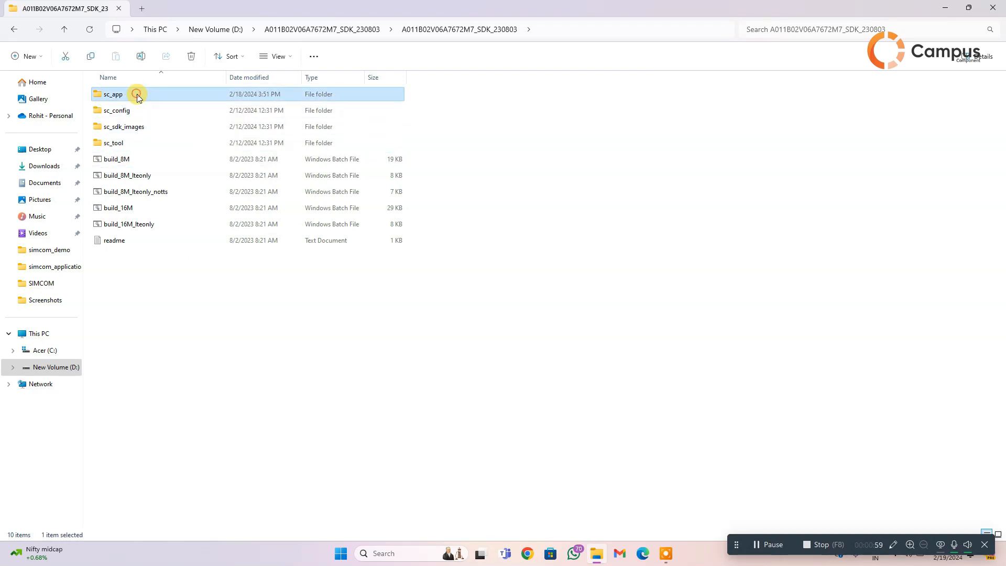
double_click(114, 95)
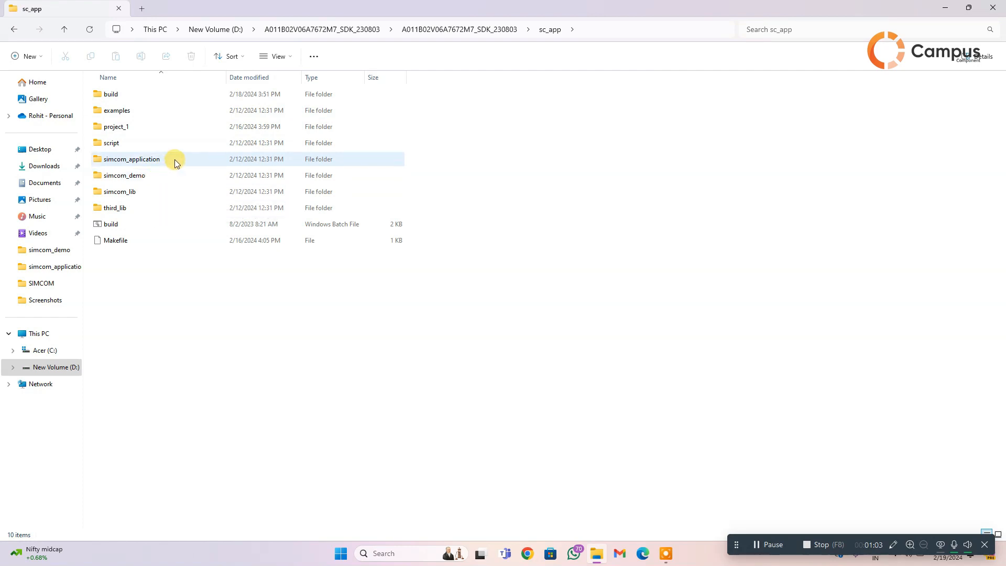
- Look through the C source files in the simcom_demo folder
double_click(125, 175)
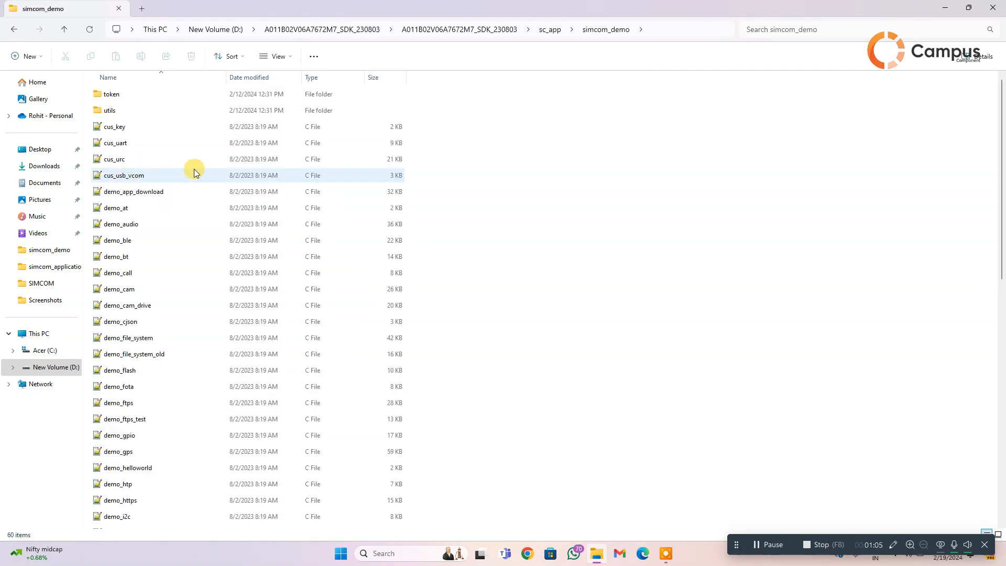
scroll("down", 3)
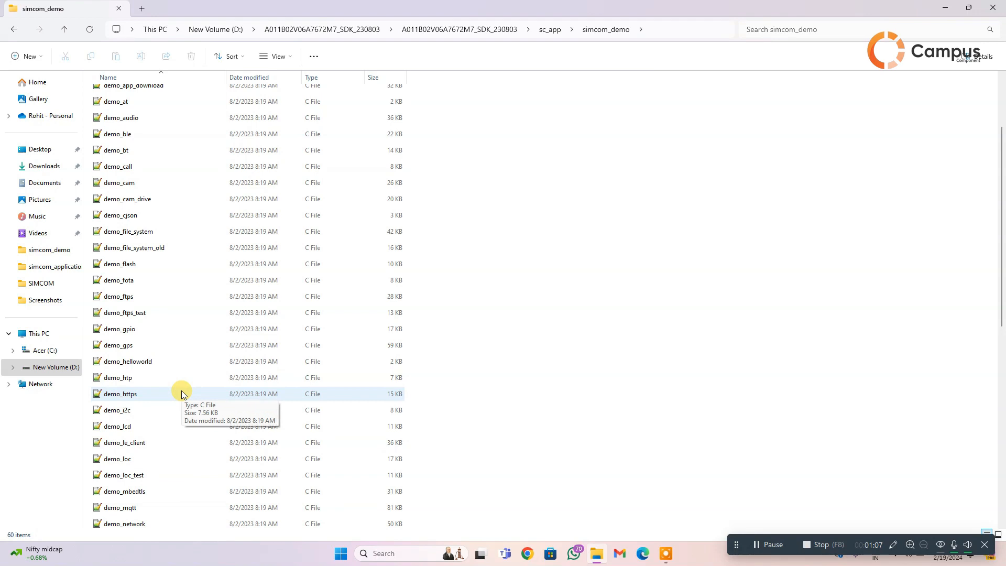
scroll("down", 3)
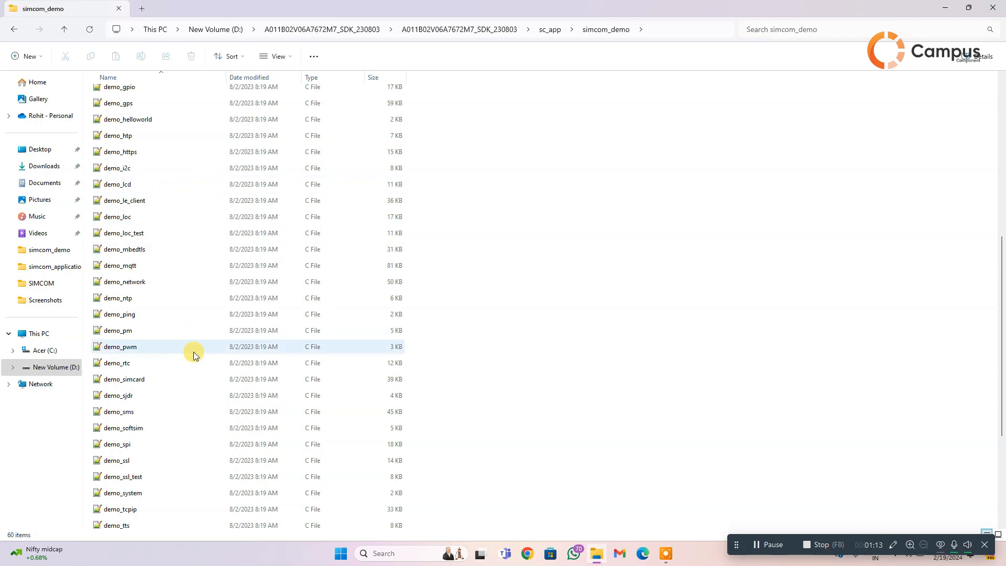
scroll("down", 3)
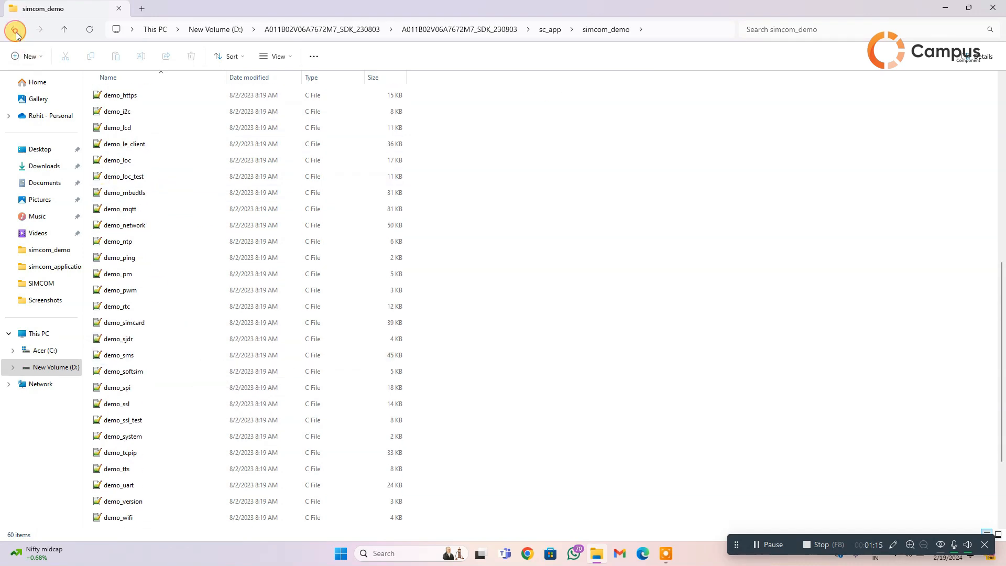
- Go back to sc_app and open the simcom_application folder
left_click(14, 29)
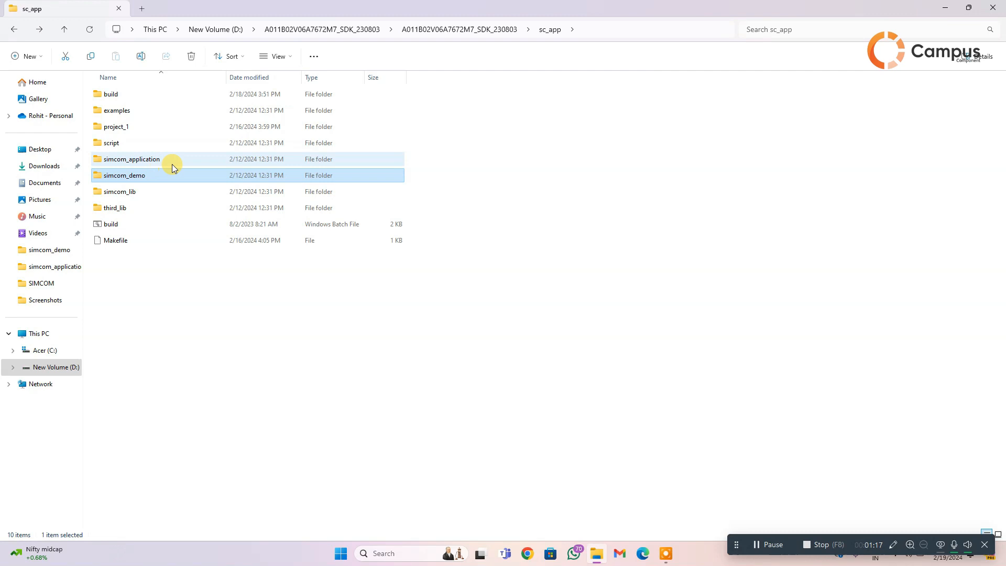
left_click(132, 159)
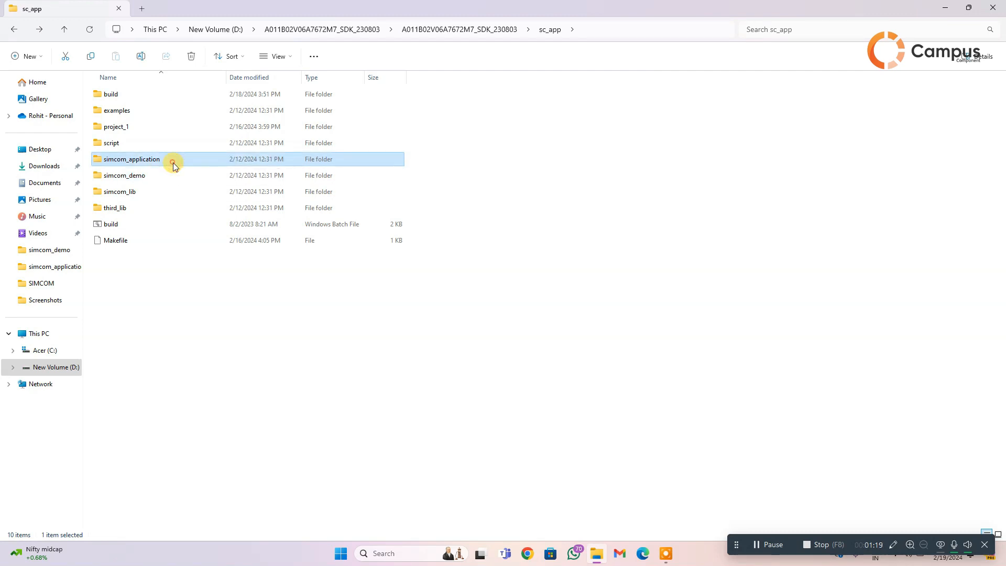
double_click(131, 159)
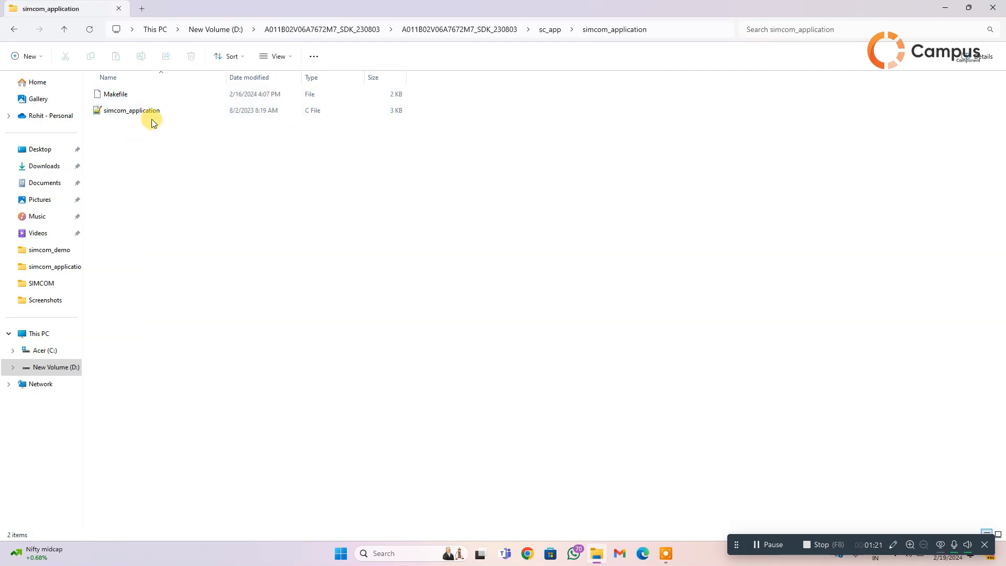
- Read simcom_application.c in Notepad++, then go back up to the inner SDK folder
double_click(132, 110)
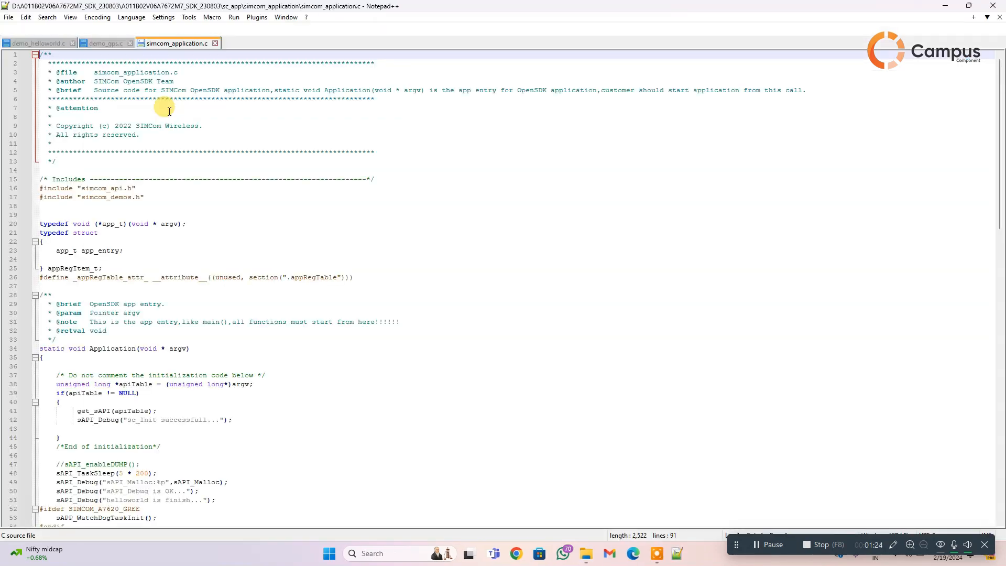
scroll("down", 3)
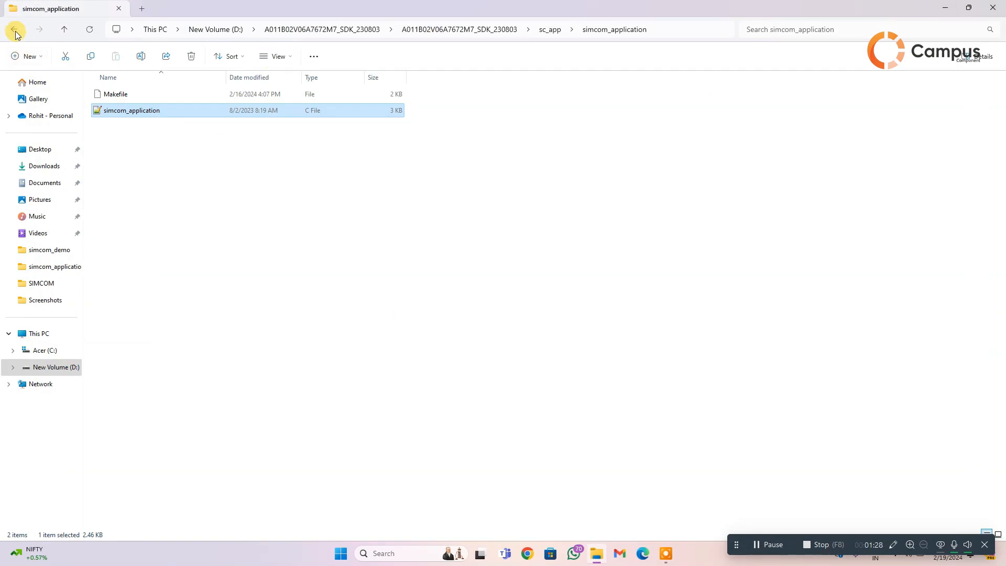
left_click(16, 29)
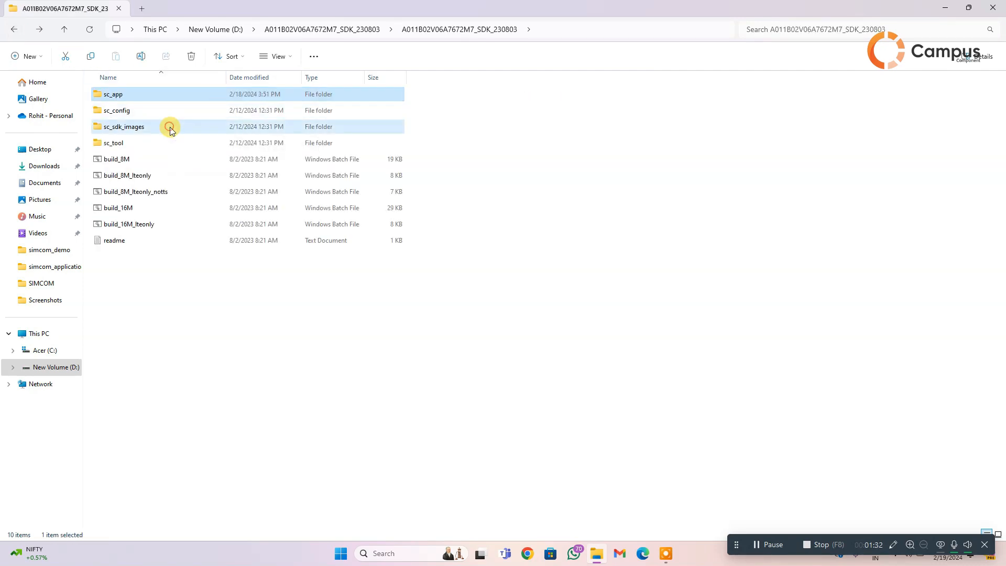
- Find and select A7672S_FASE_16M in sc_sdk_images, then return to the SDK root folder
double_click(123, 126)
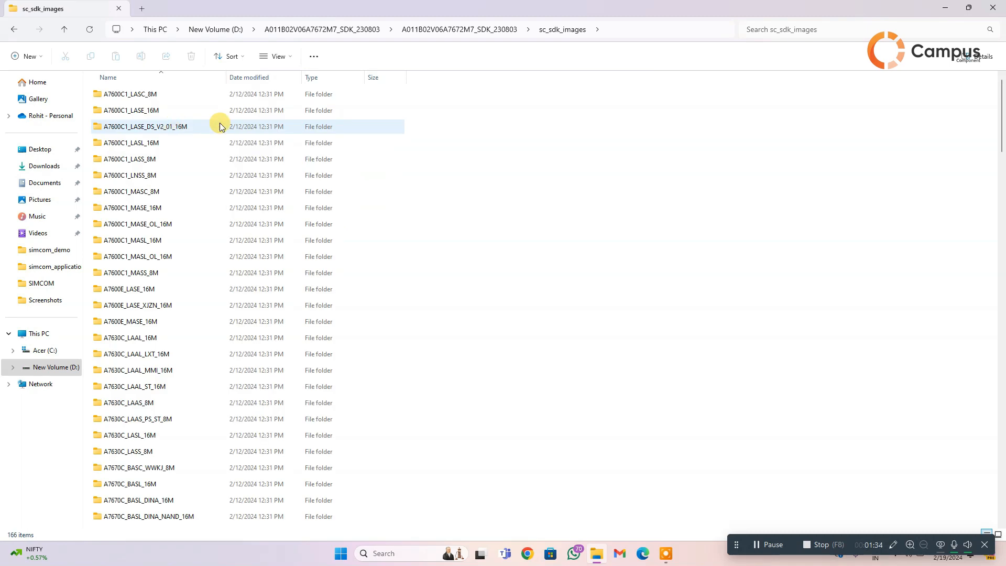
scroll("down", 3)
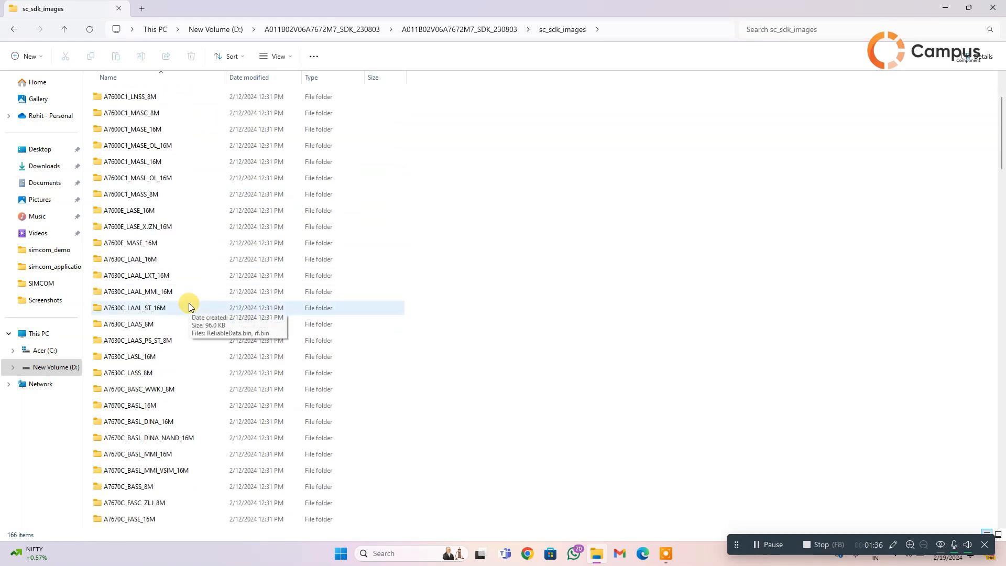
scroll("down", 3)
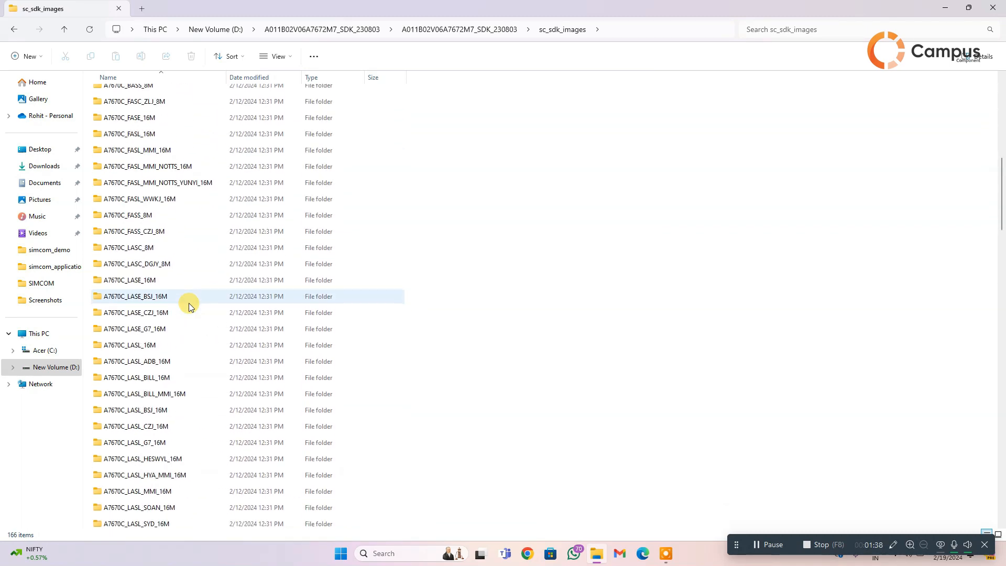
scroll("down", 3)
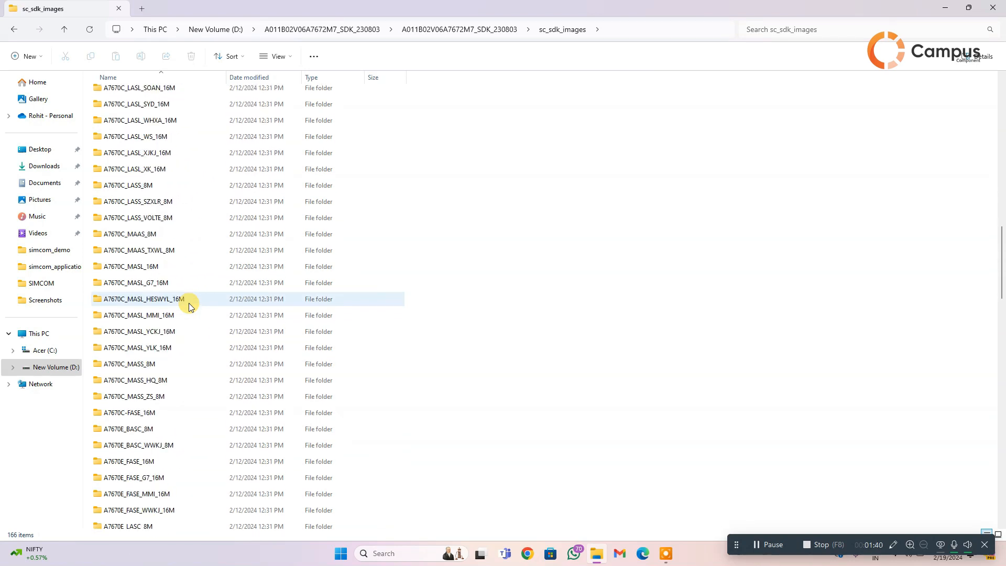
scroll("down", 3)
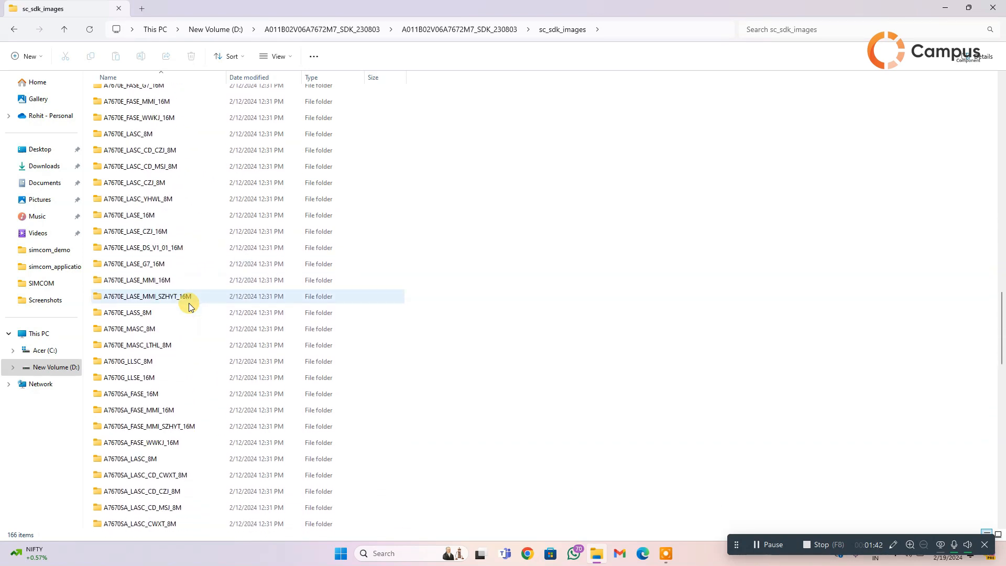
scroll("down", 3)
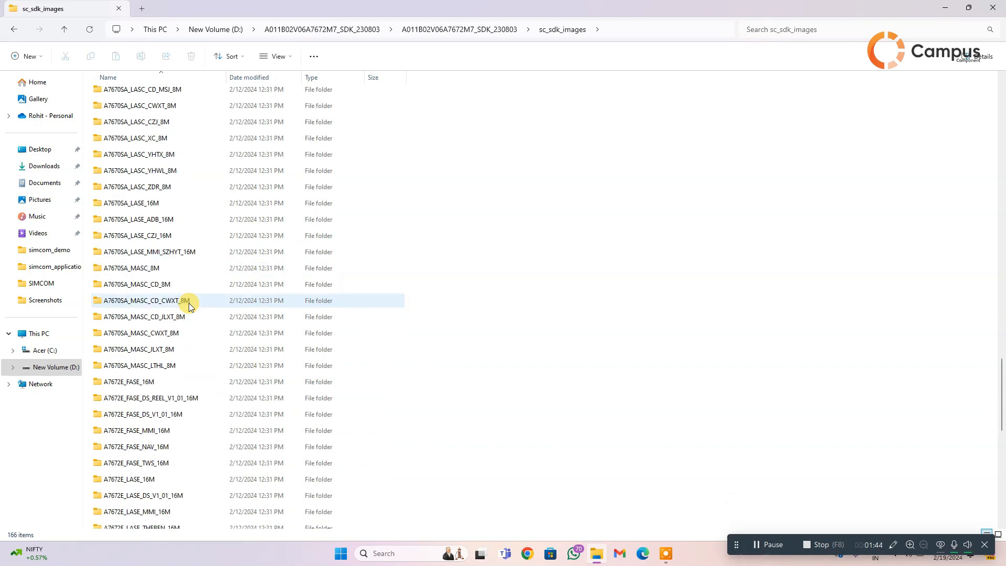
scroll("down", 3)
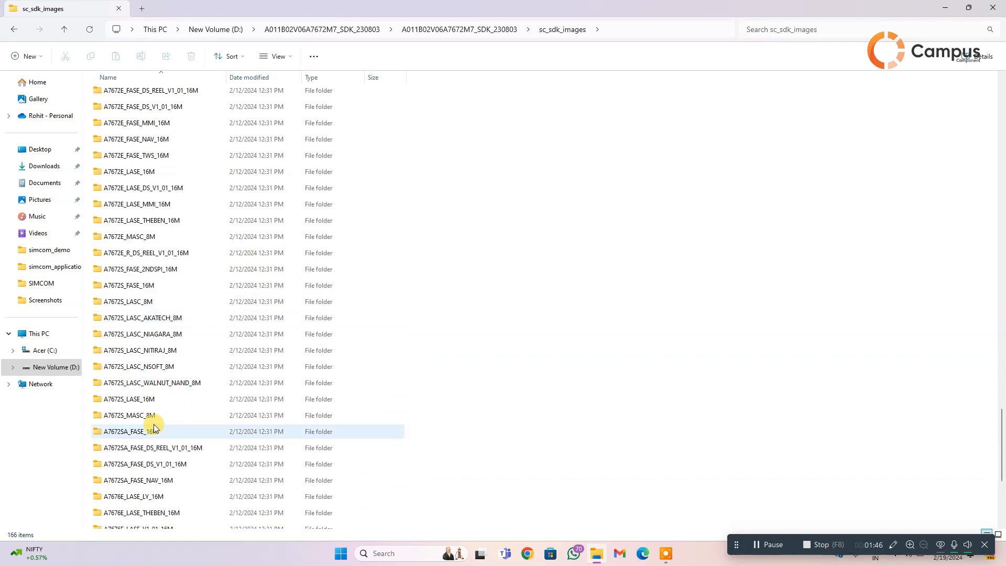
left_click(141, 302)
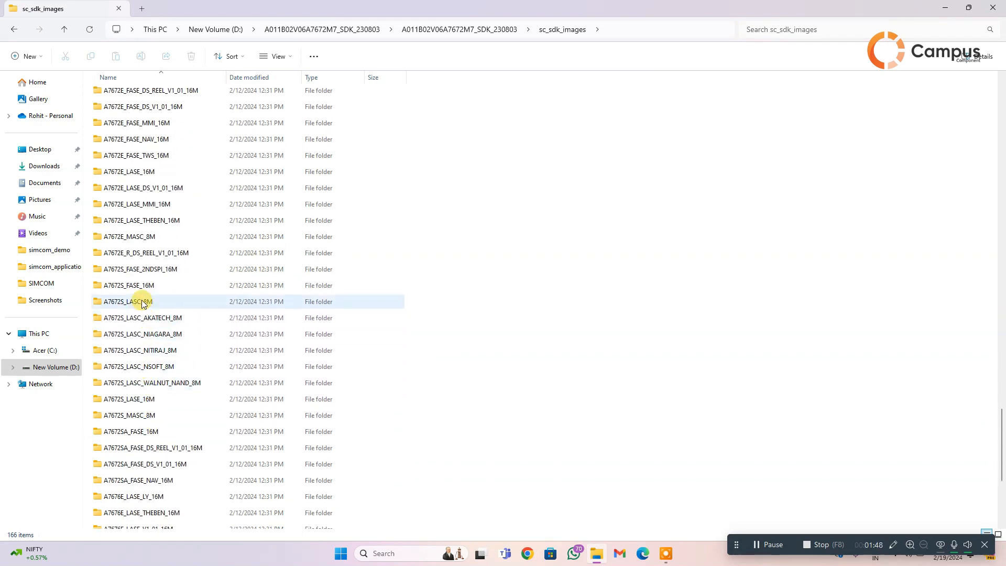
left_click(131, 286)
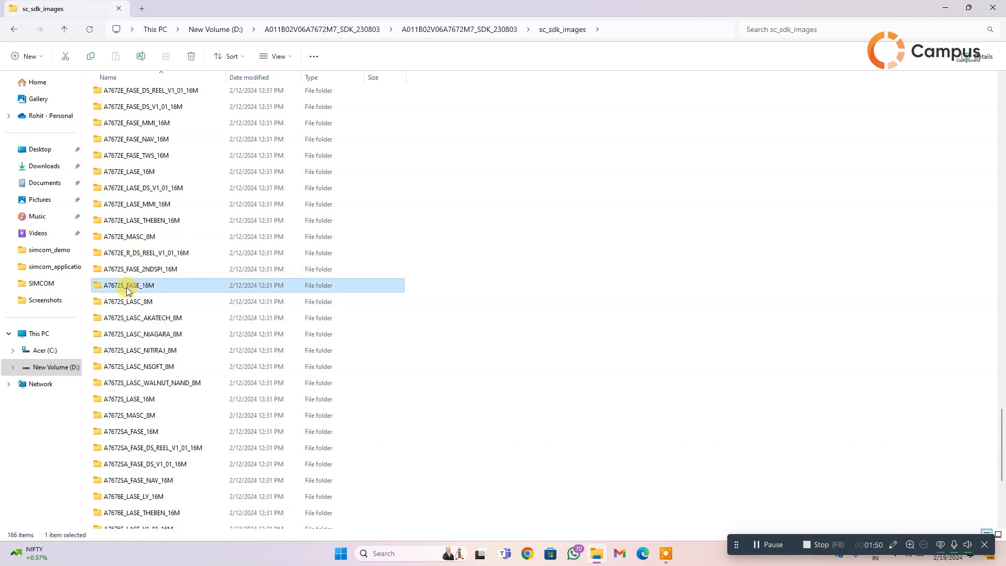
mouse_move(161, 292)
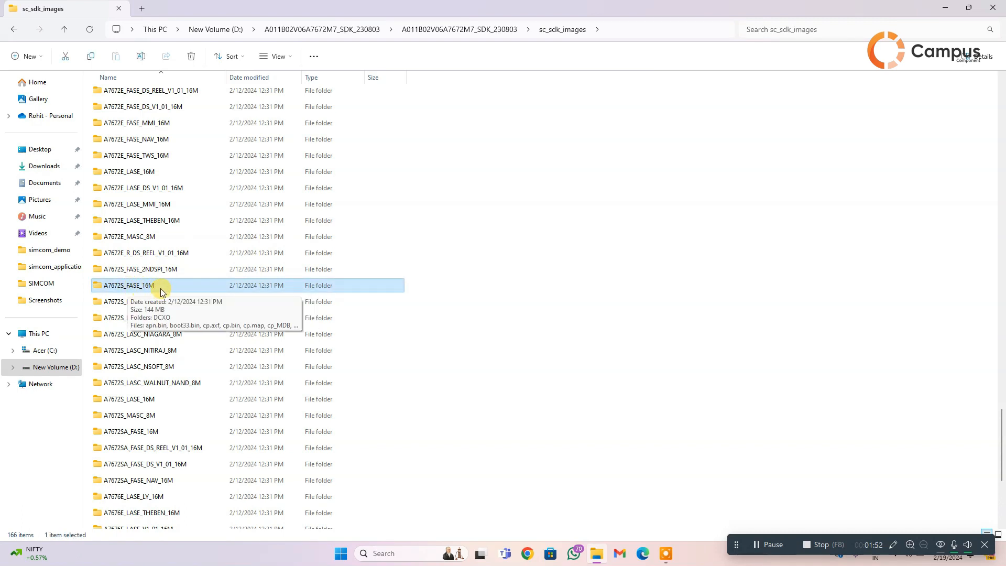
mouse_move(218, 190)
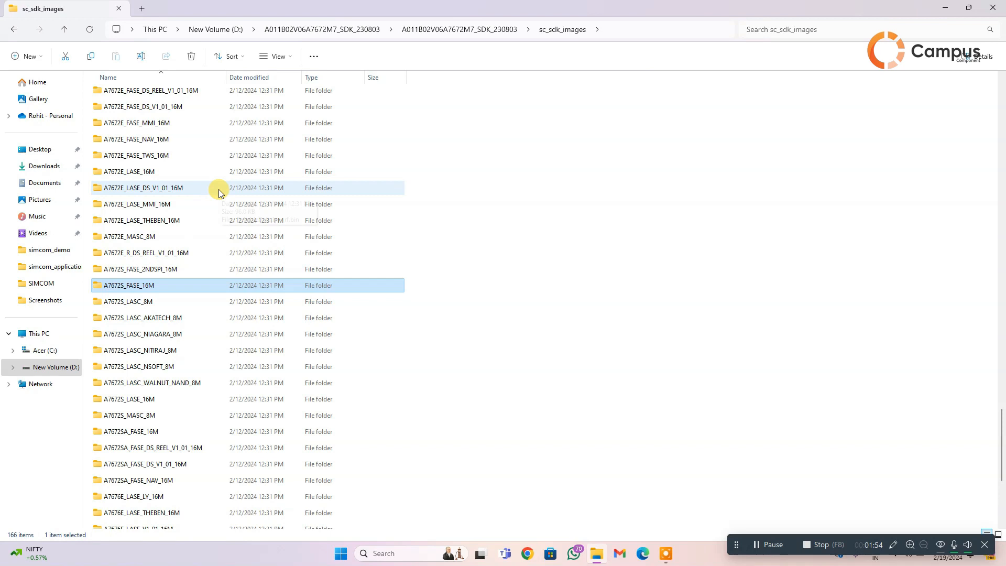
mouse_move(43, 56)
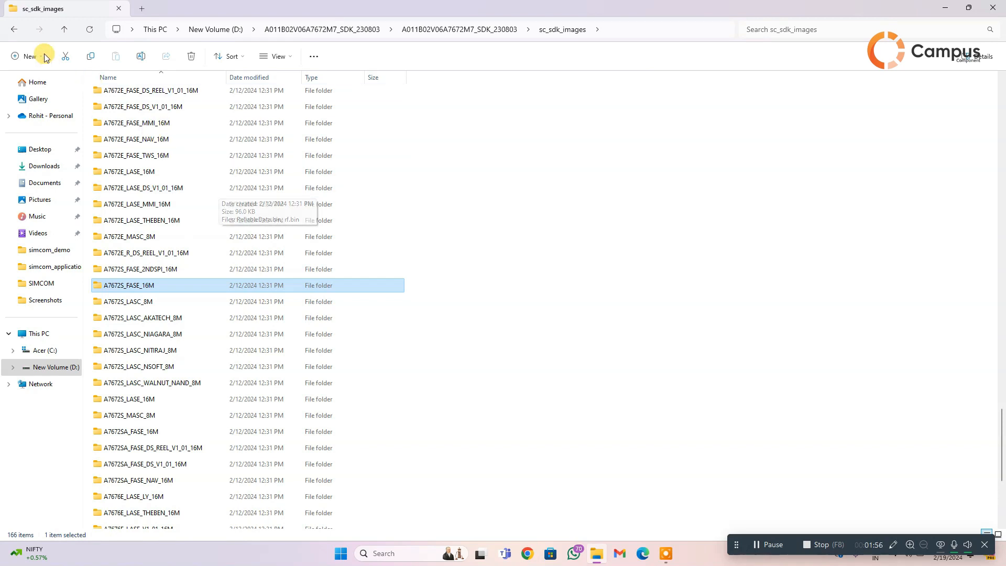
left_click(14, 29)
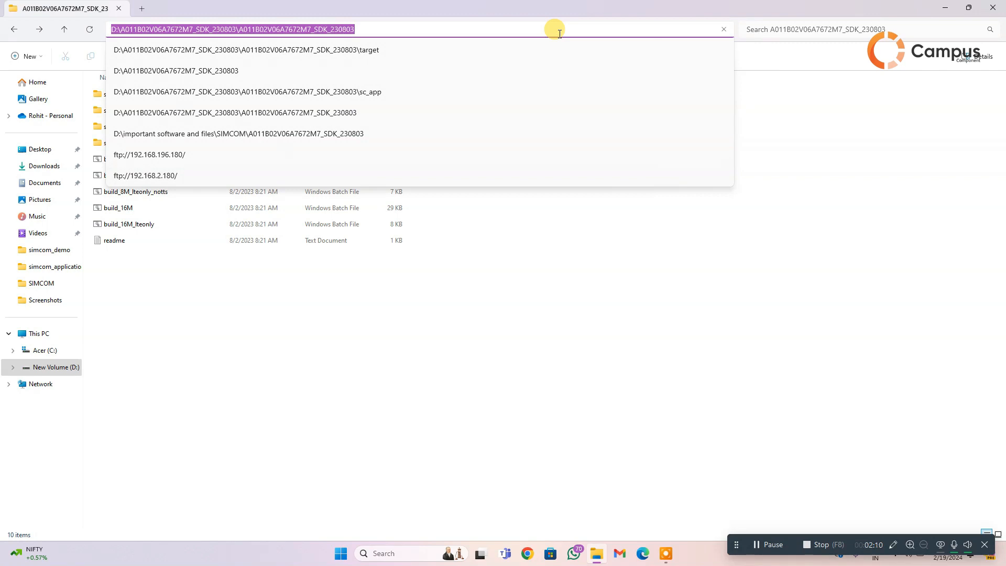
- Open a Command Prompt in the SDK folder and enter 'build_16M.bat A7672S_FASE app clean'
type("cmd")
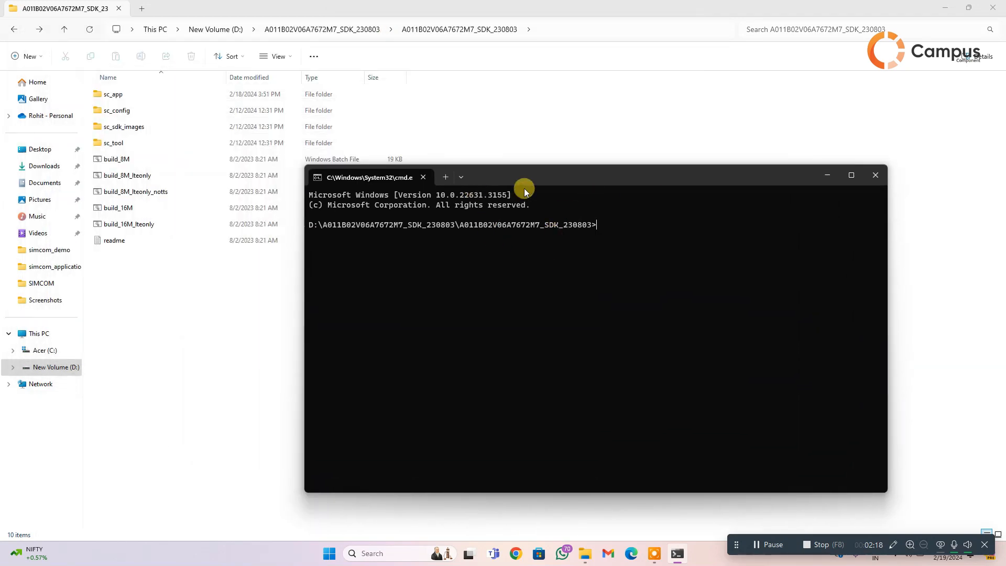
mouse_move(609, 218)
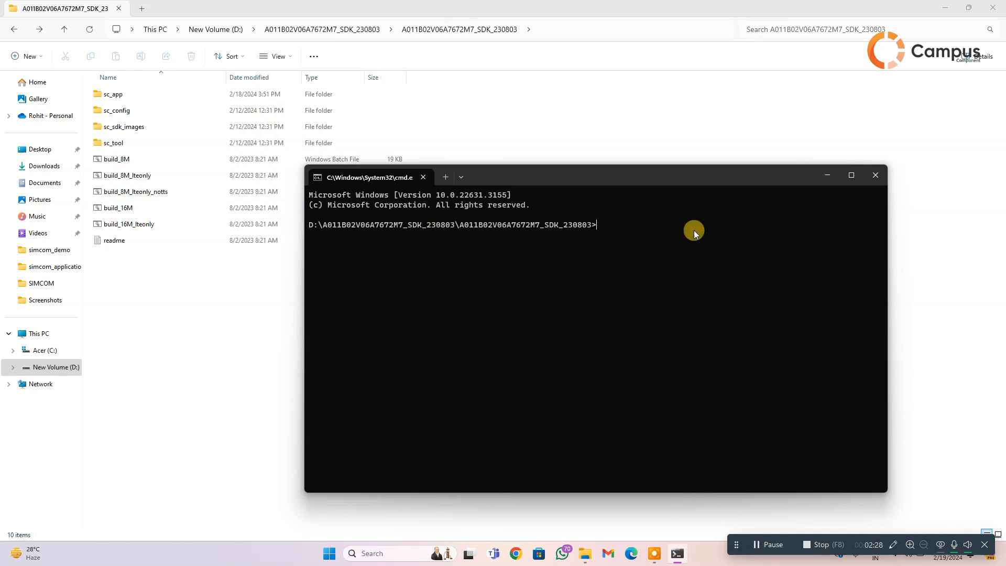
type("b")
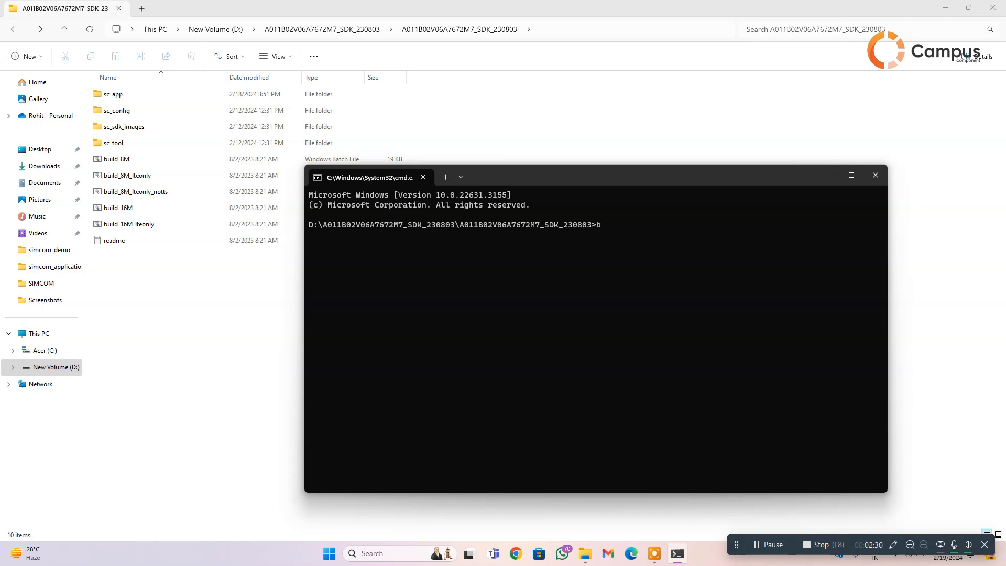
type("uil")
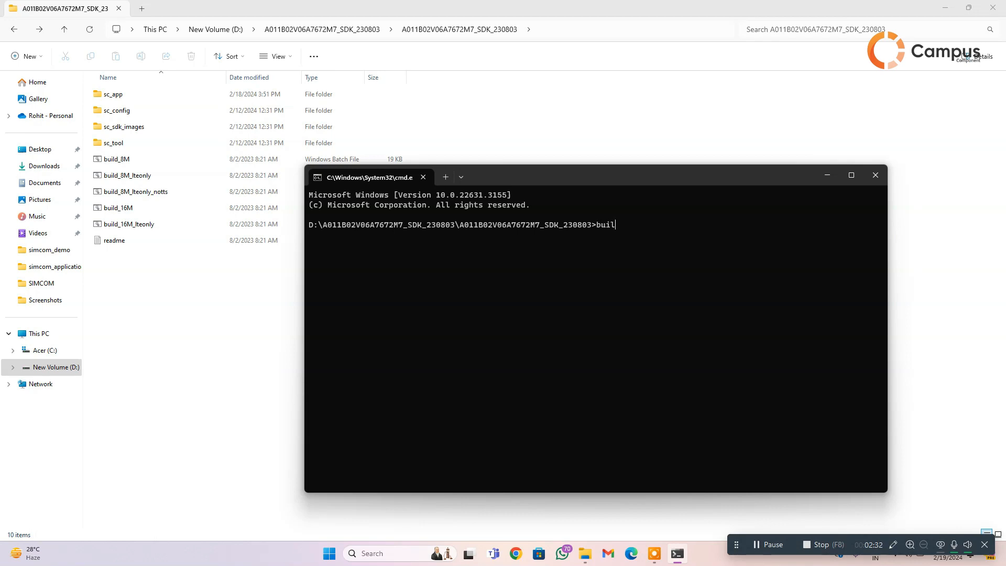
type("d_16M")
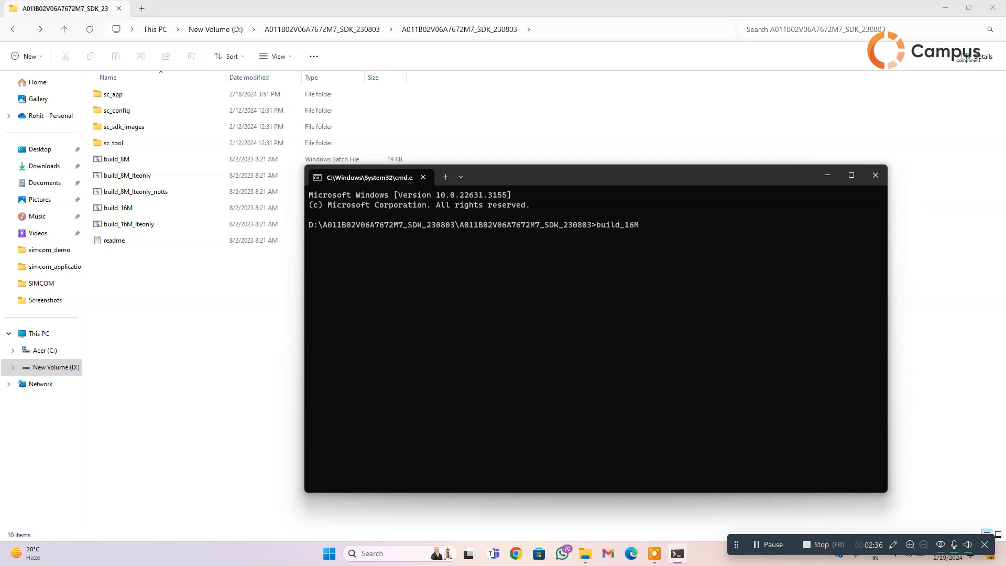
type(".bat A")
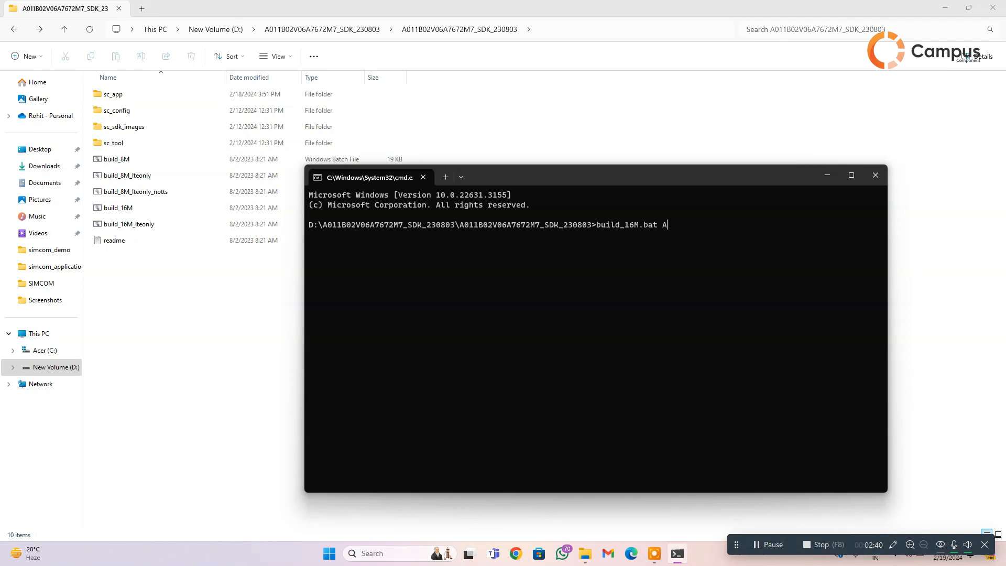
type("7672S")
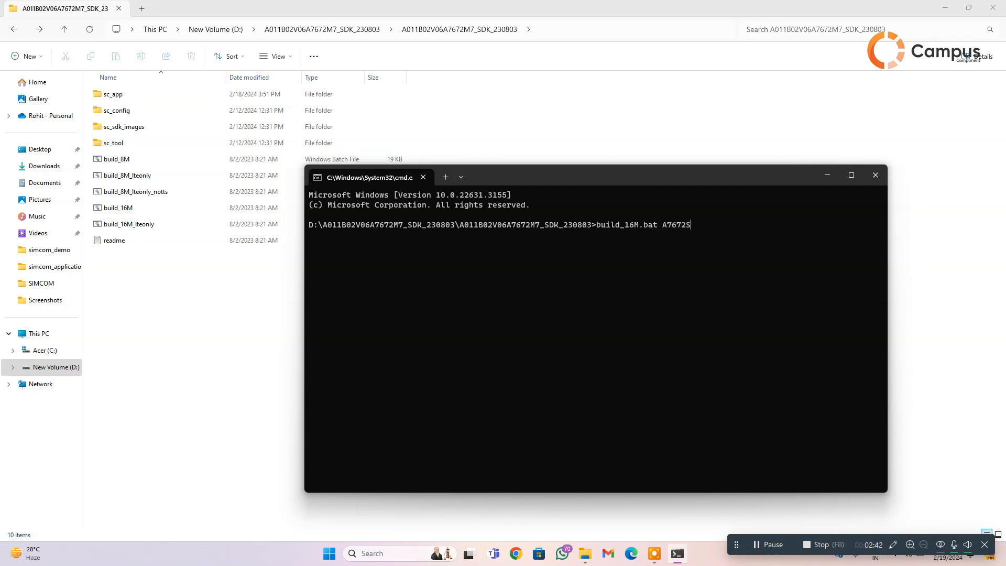
type("_F")
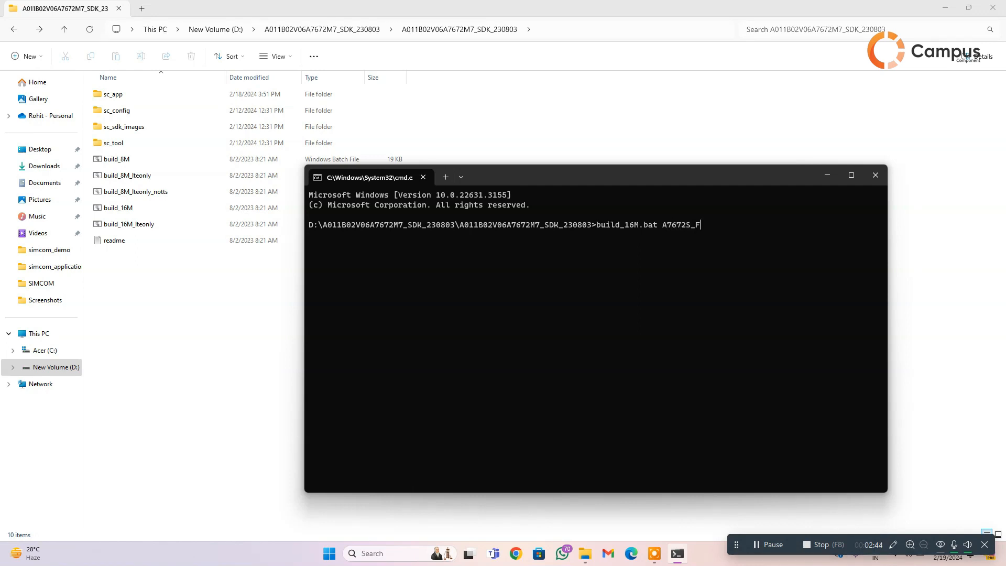
type("ASE")
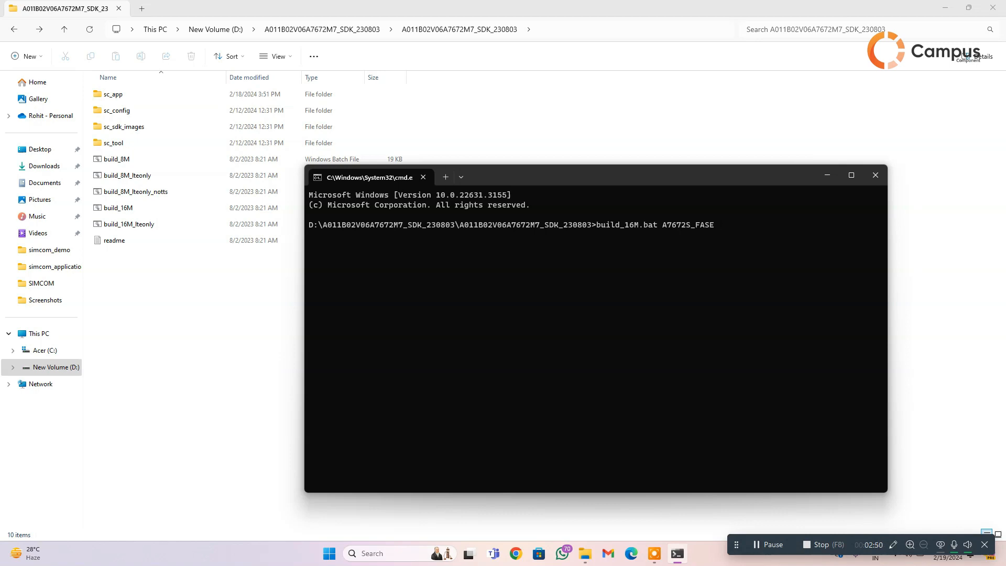
type("a")
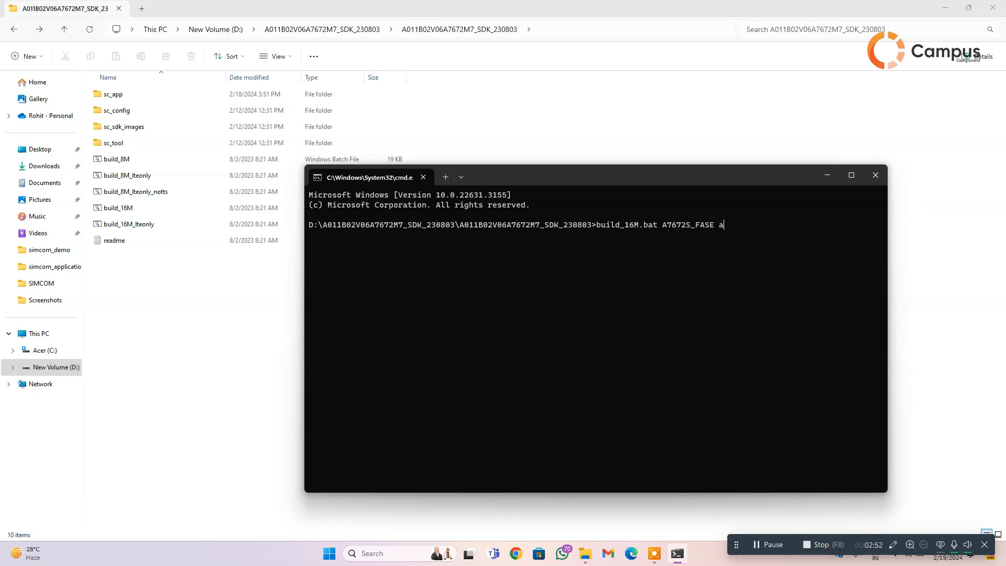
type("pp")
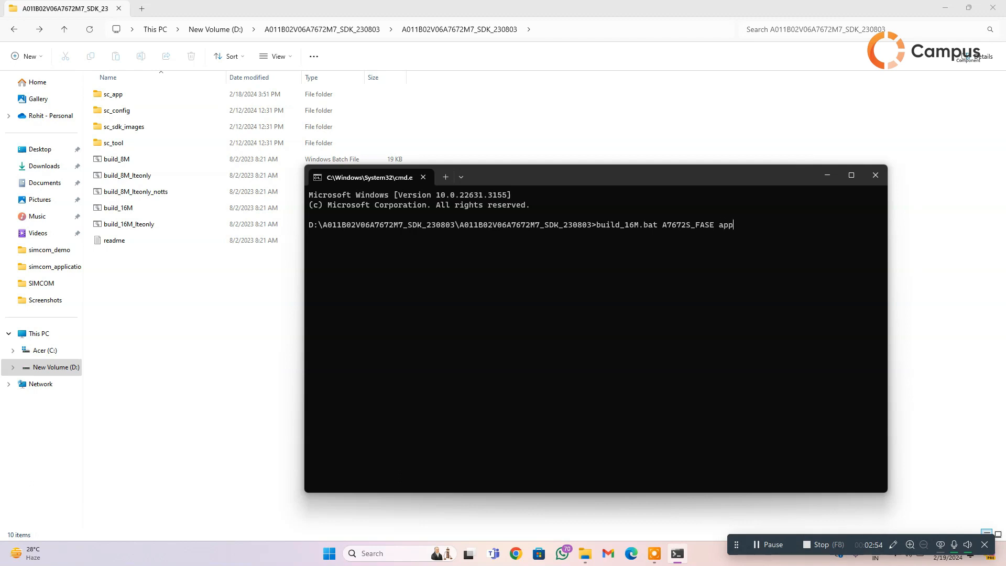
type("cle")
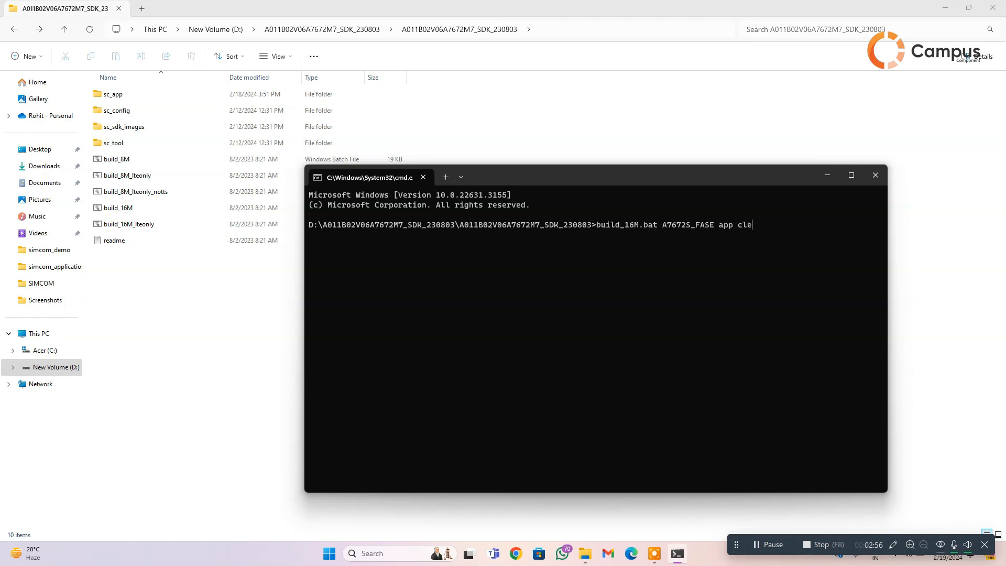
type("an")
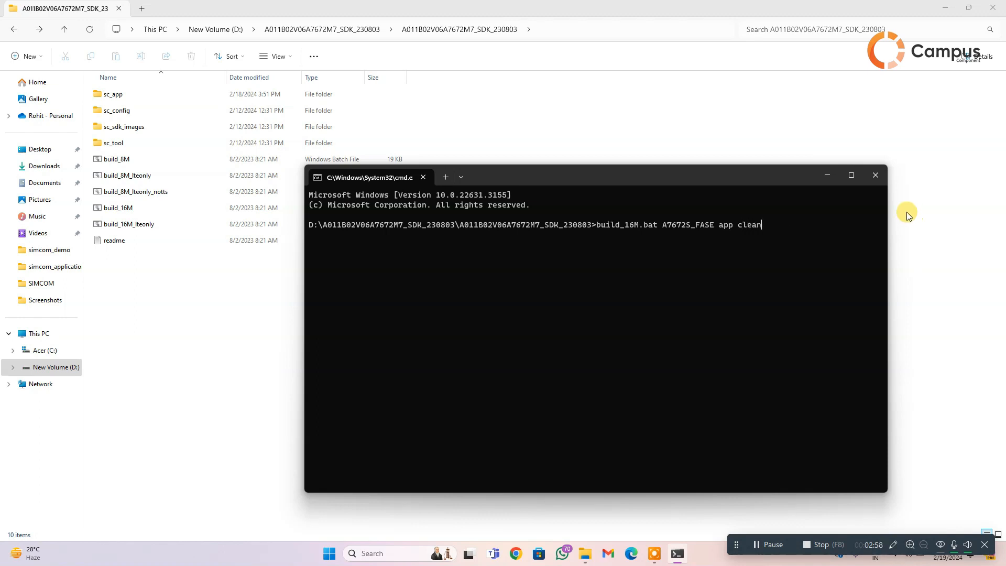
mouse_move(735, 230)
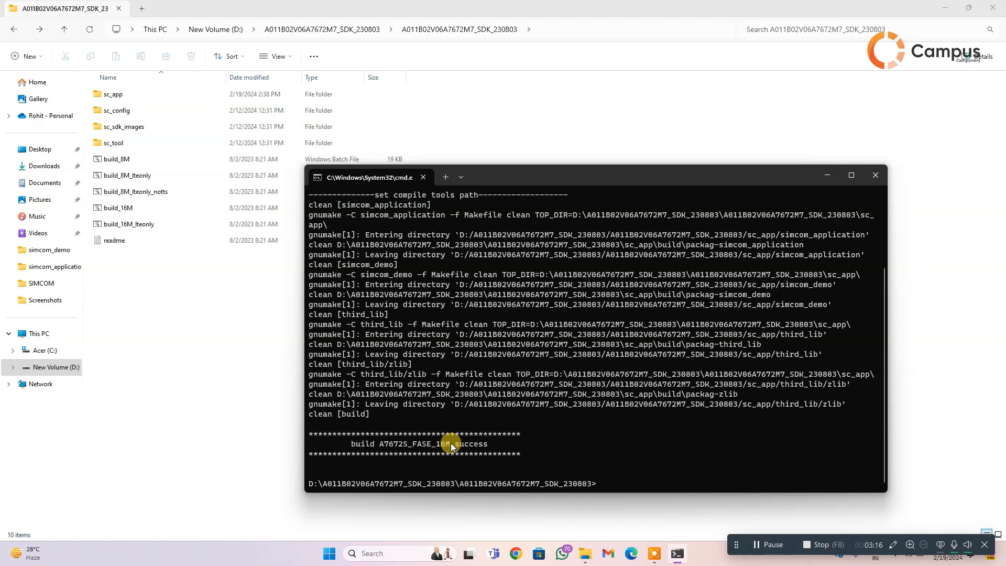
mouse_move(594, 478)
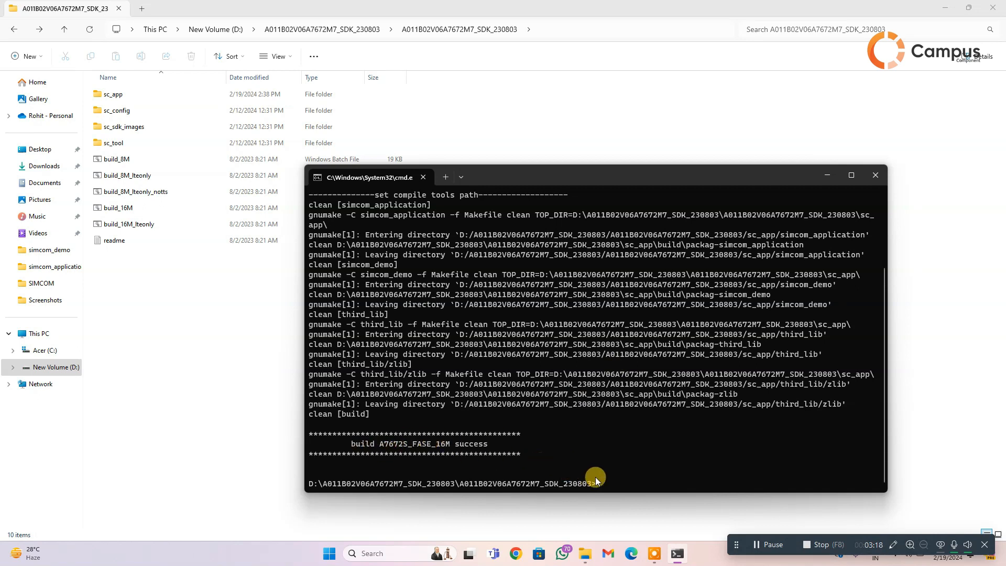
- Run 'build_16M.bat A7672S_FASE app' to compile the 16M application
type("build_16M.bat A7672S_FASE")
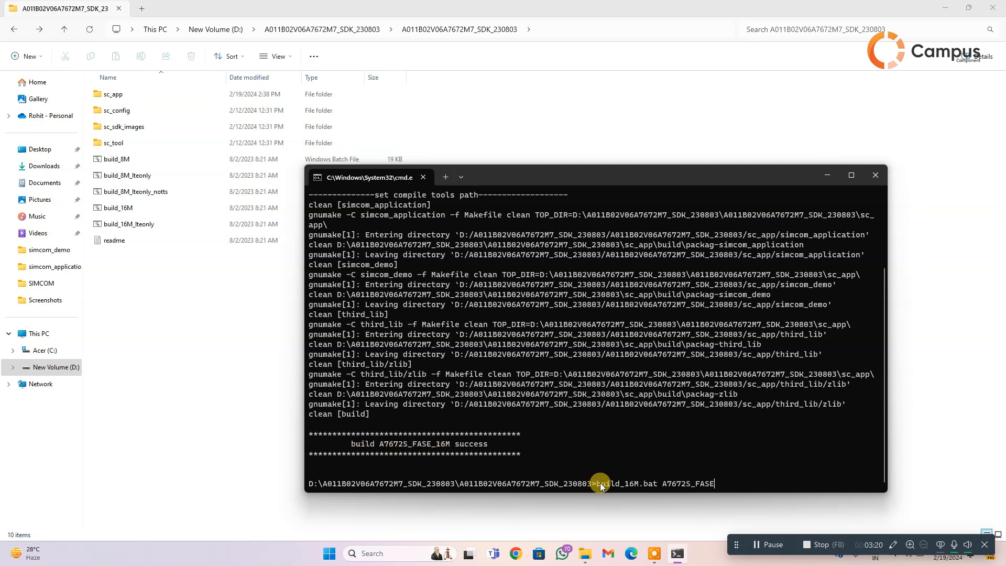
mouse_move(634, 483)
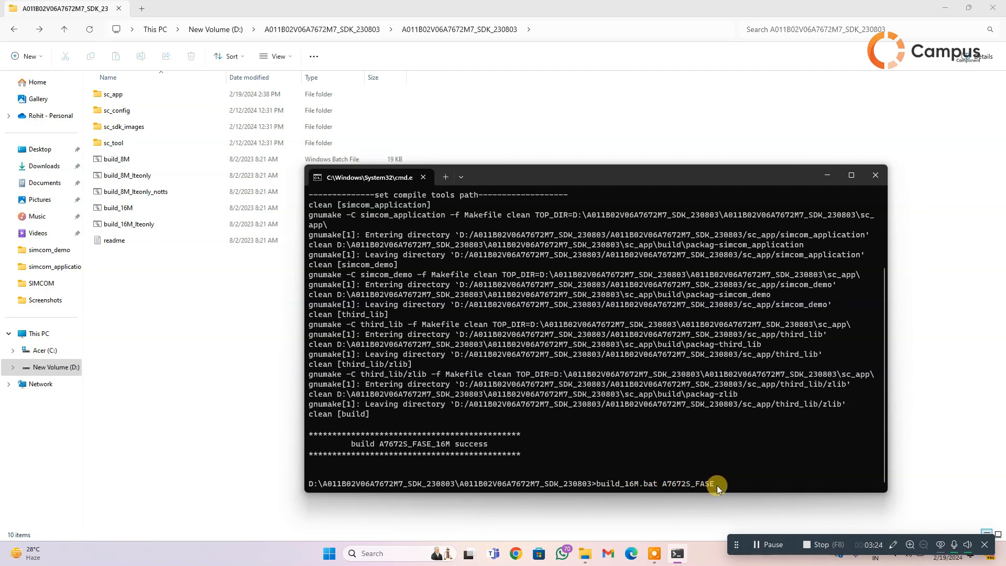
type("a")
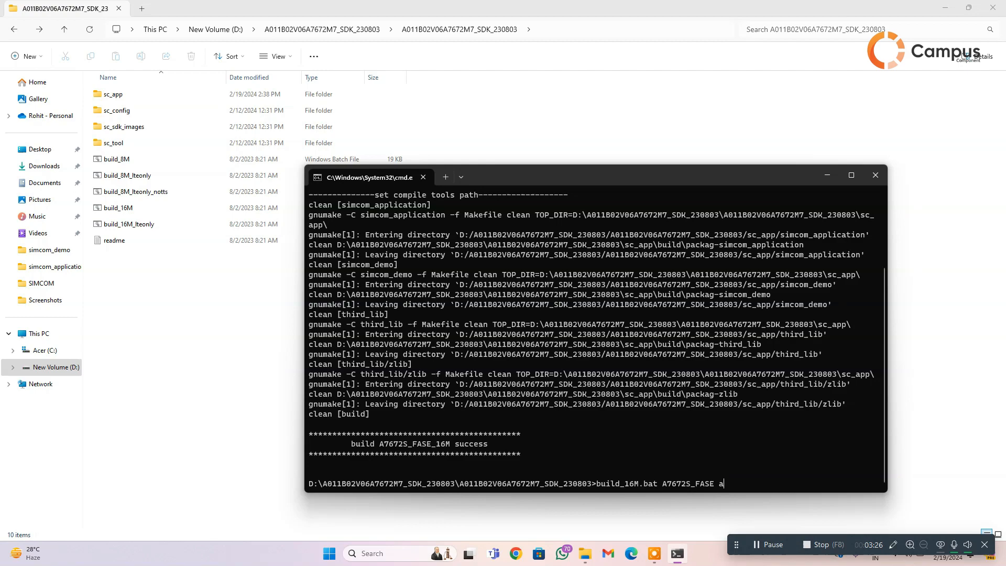
type("pp")
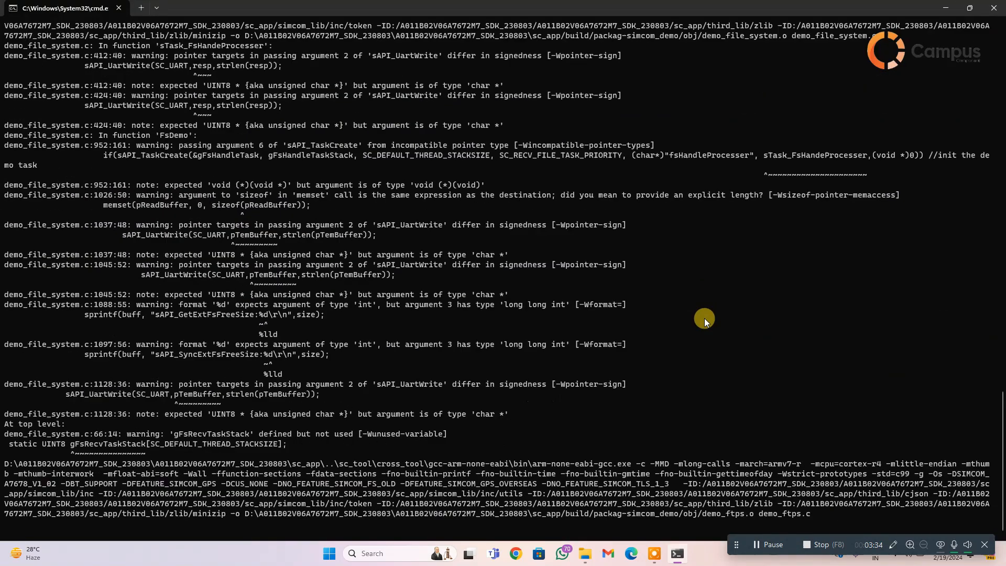
- Once the app build succeeds, run 'build_16M.bat A7672S_FASE image' to package the firmware
scroll("down", 3)
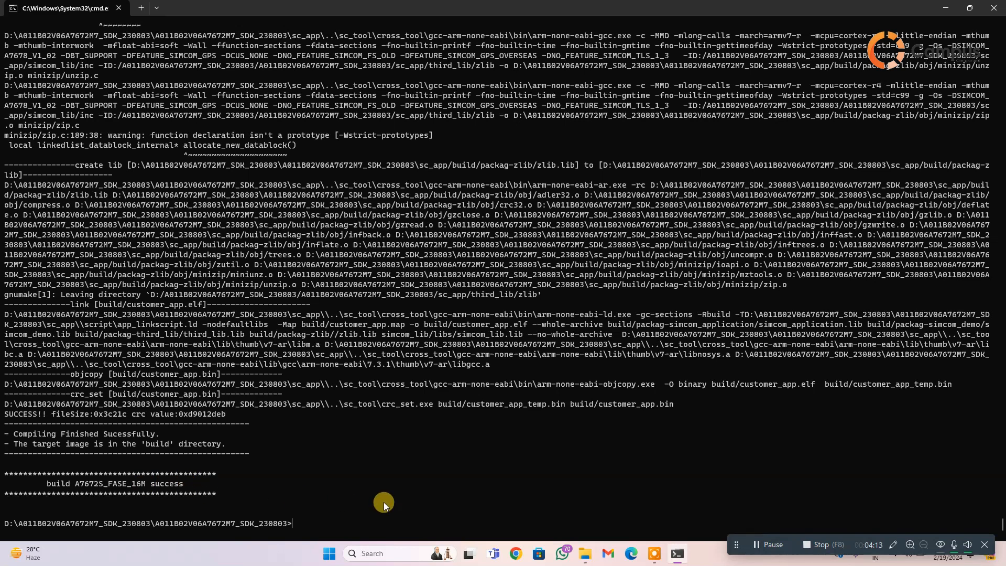
type("build_16M.bat A7672S_FASE")
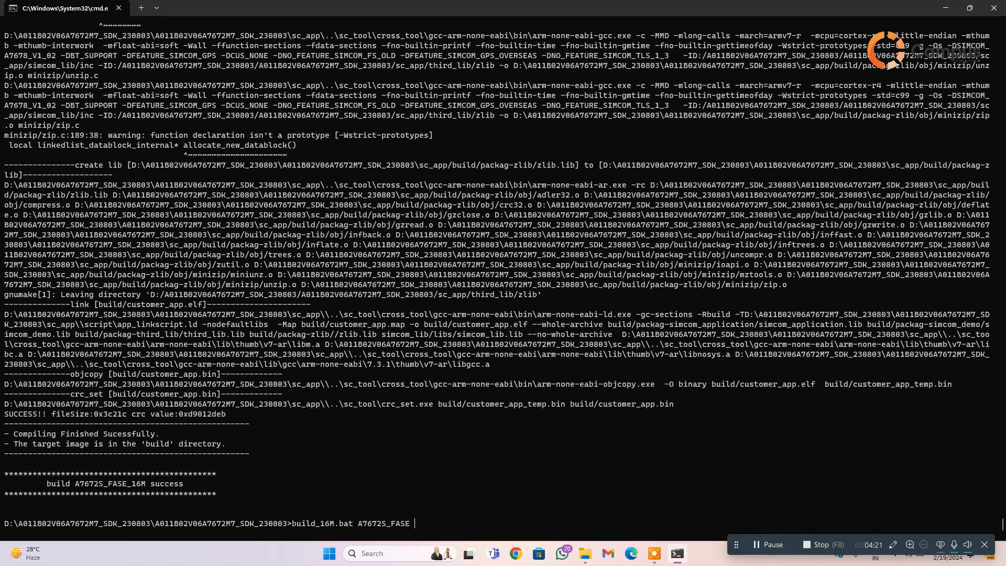
type("im")
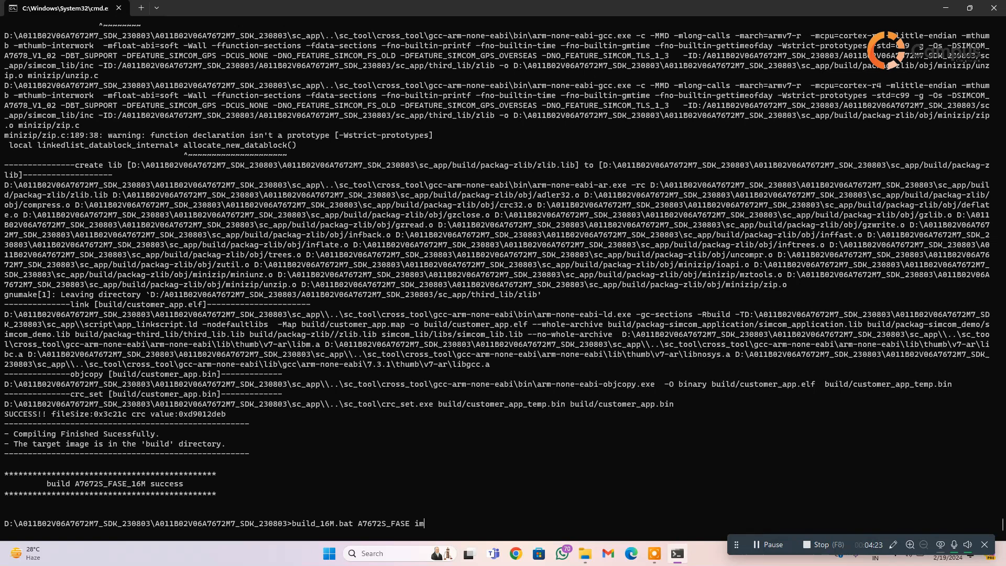
type("age")
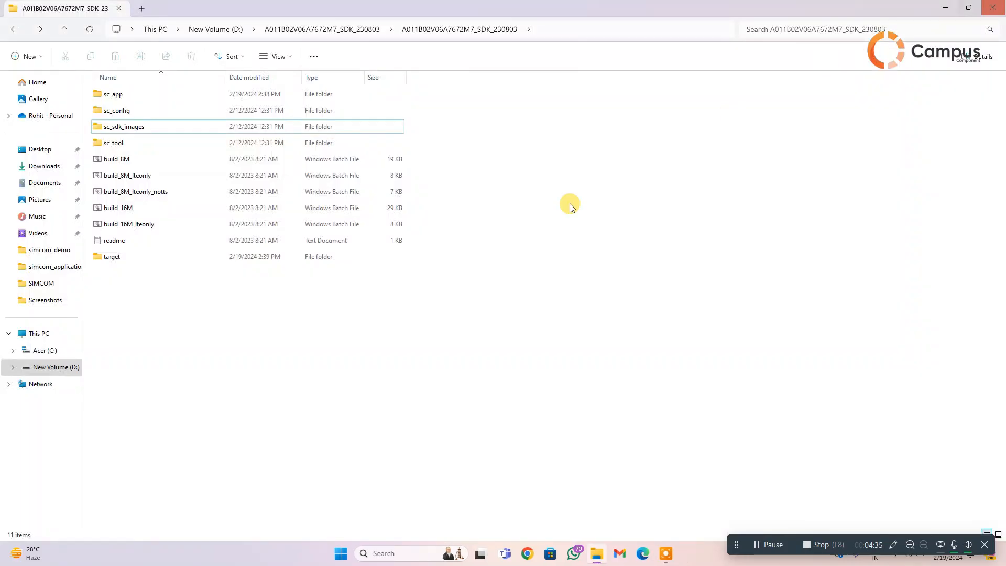
mouse_move(189, 256)
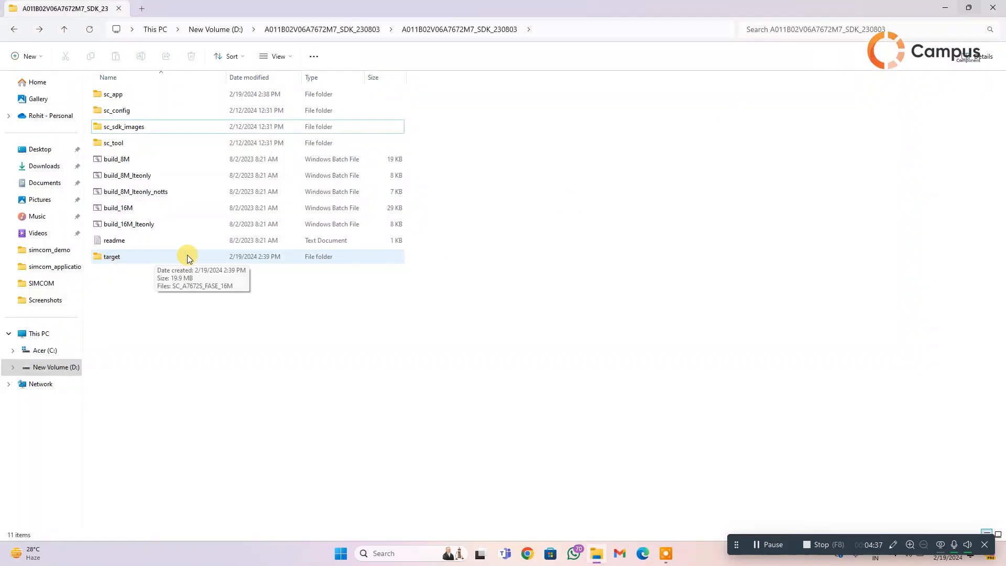
- Open the new target folder to see the SC_A7672S_FASE_16M.zip archive (~19.9 MB)
left_click(140, 257)
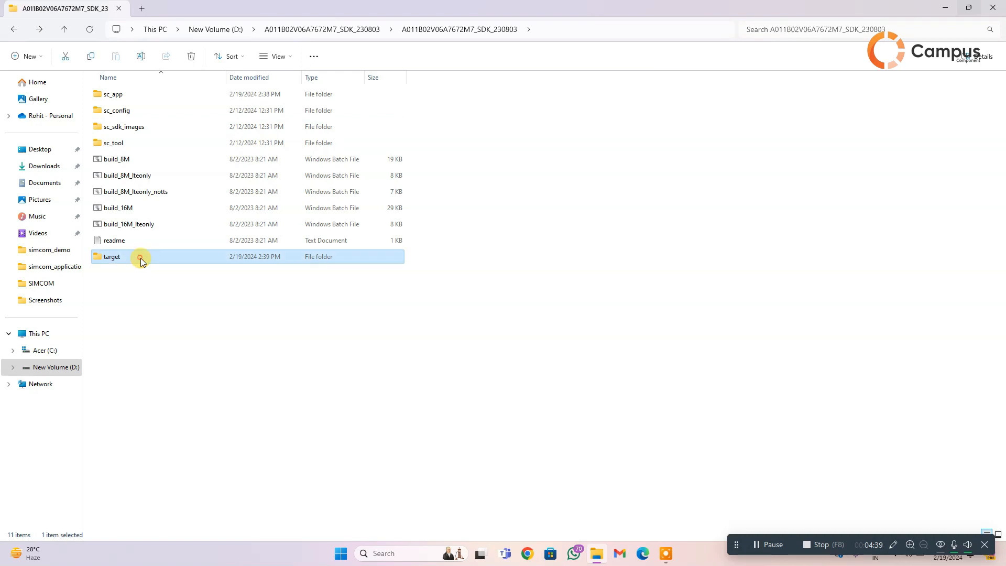
double_click(112, 256)
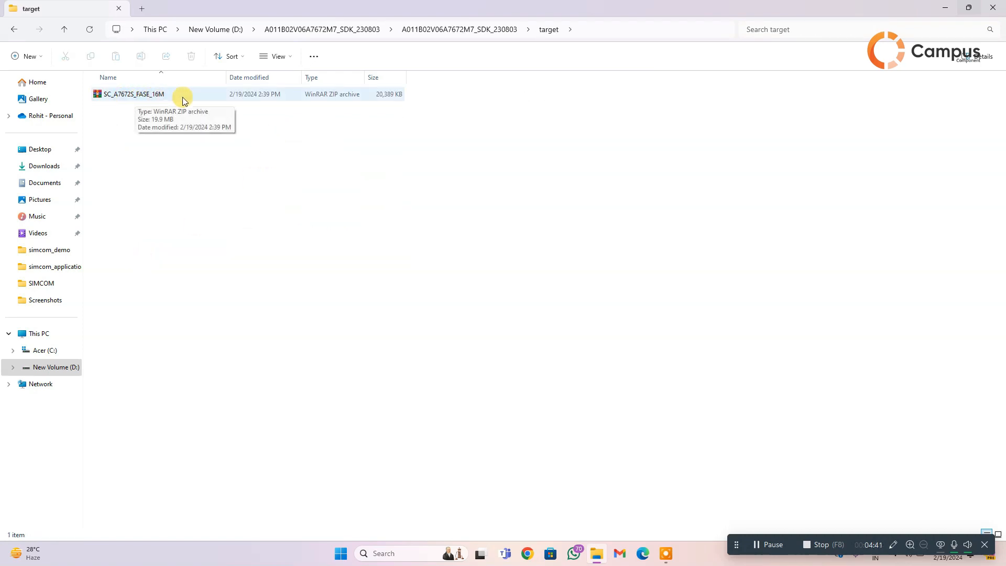
mouse_move(174, 103)
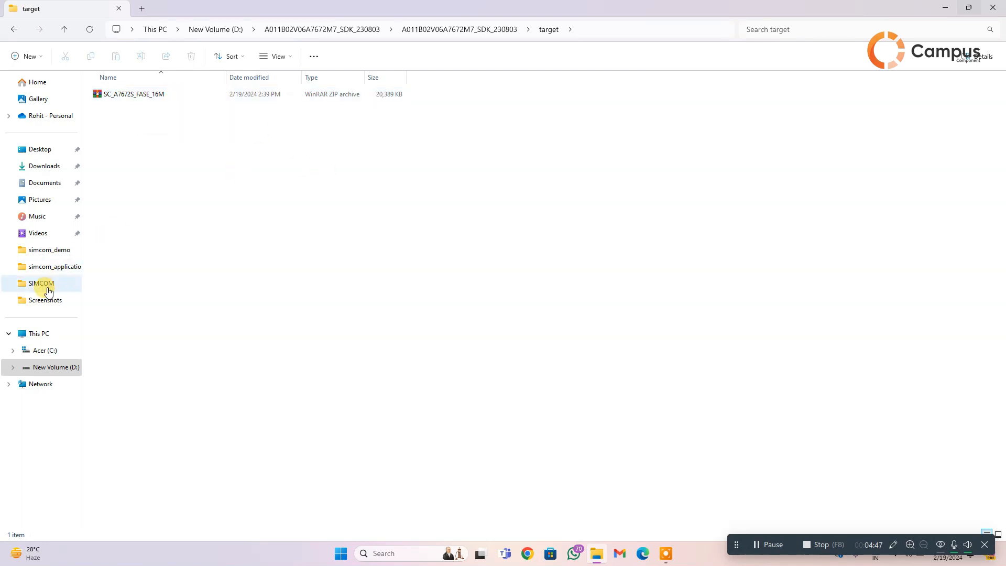
- Launch aboot.exe from SIMCOM\aboot-tools-2020.12.24-win-x64
double_click(41, 283)
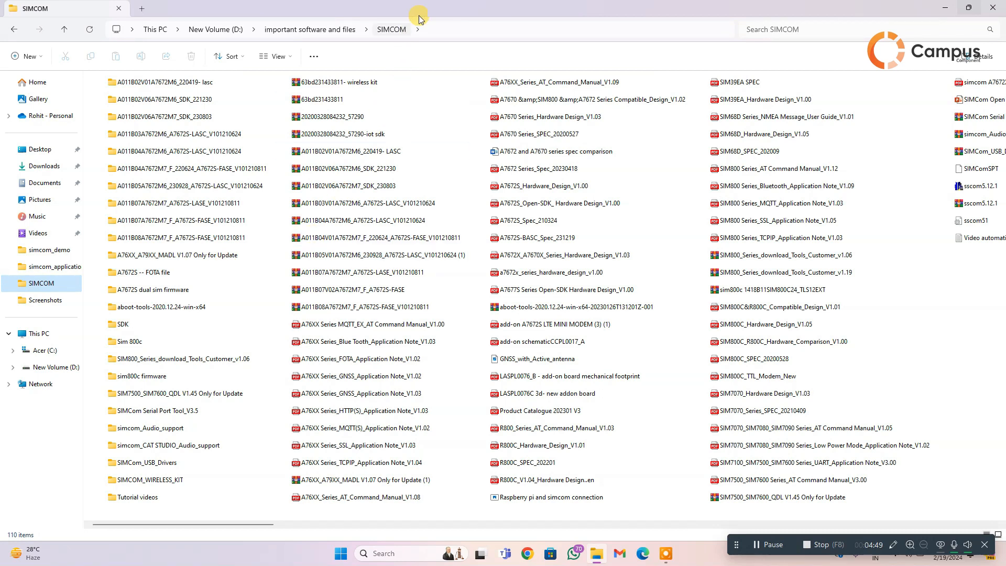
mouse_move(164, 306)
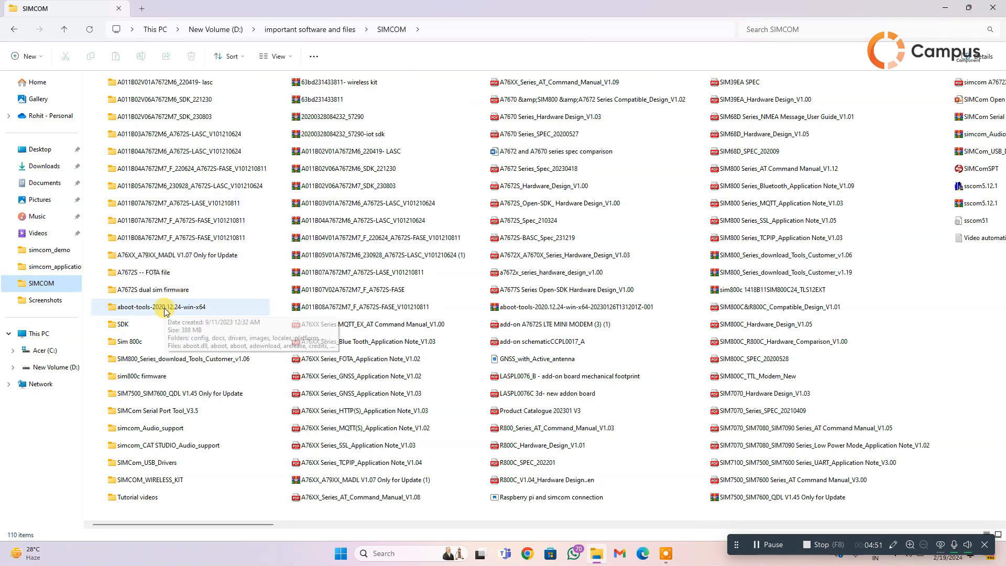
double_click(168, 306)
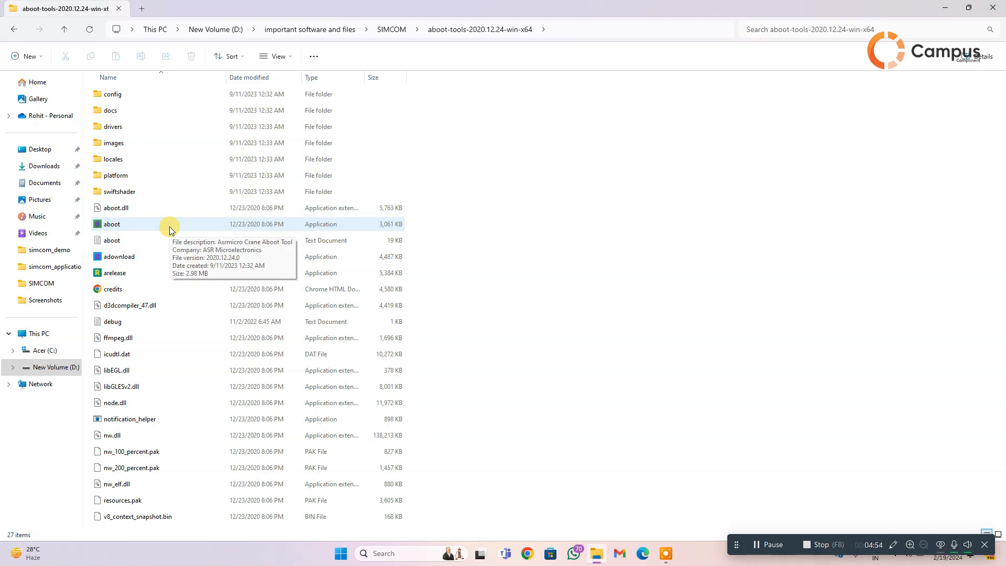
double_click(112, 224)
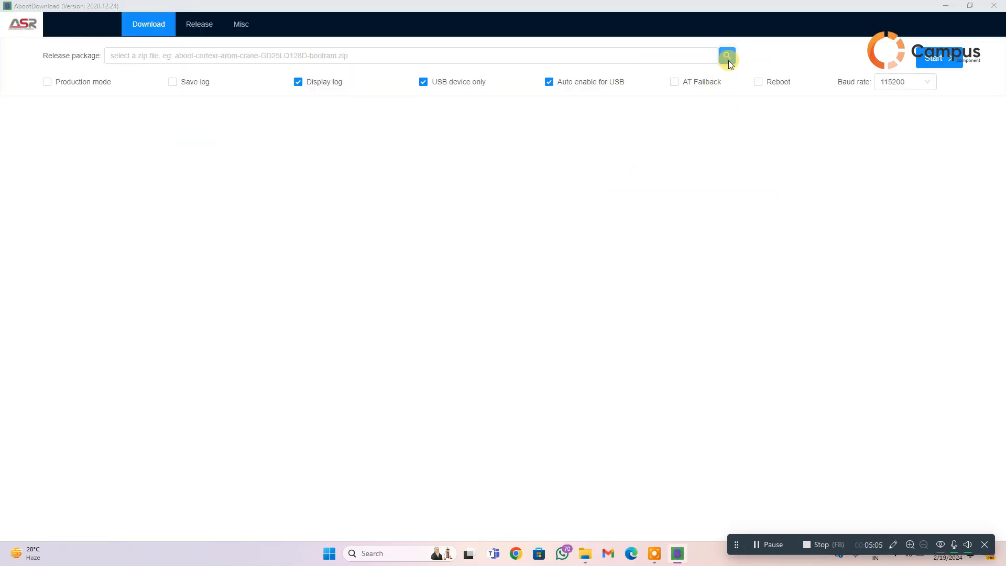
- Load SC_A7672S_FASE_16M.zip from the SDK target folder as the release package
left_click(726, 55)
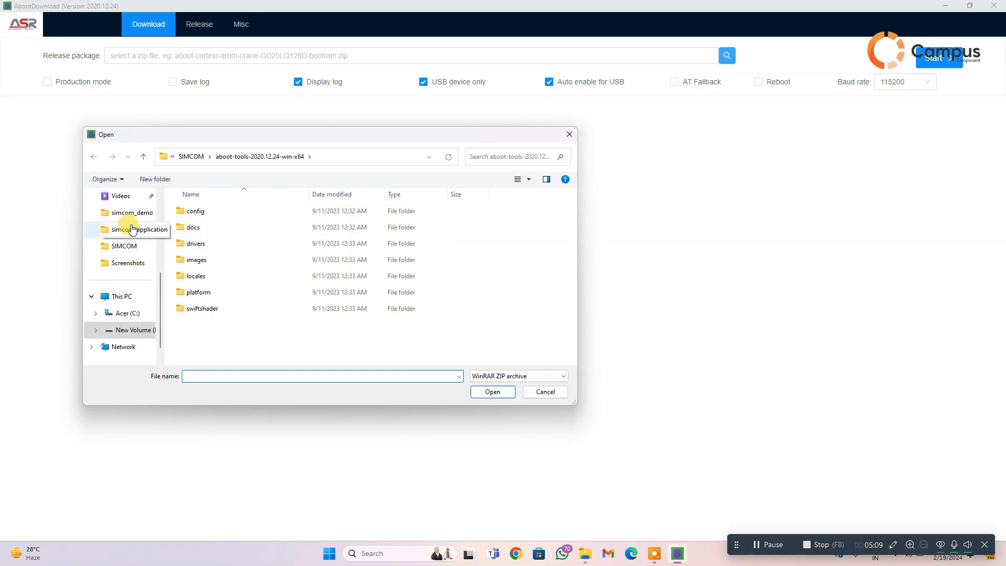
left_click(126, 196)
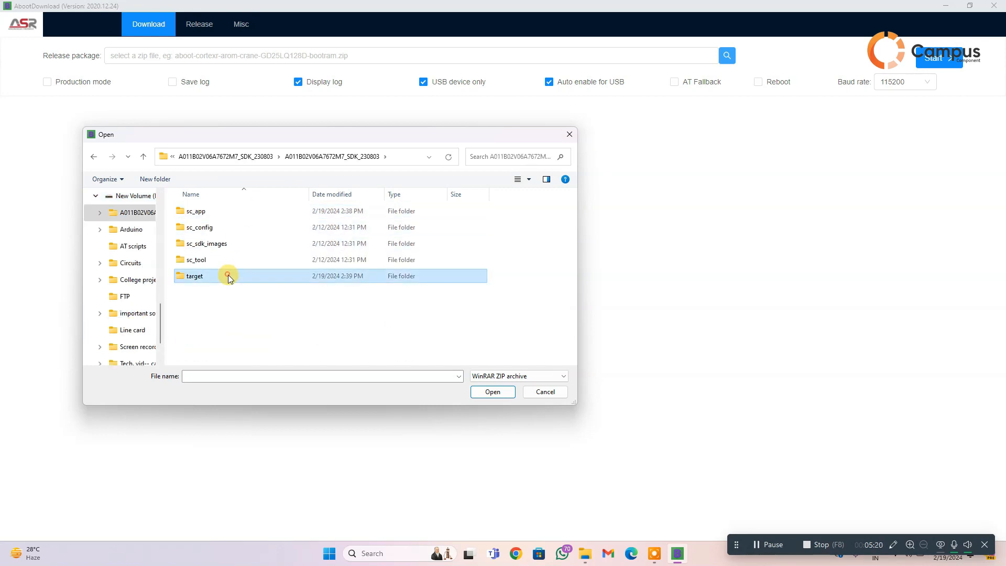
double_click(194, 275)
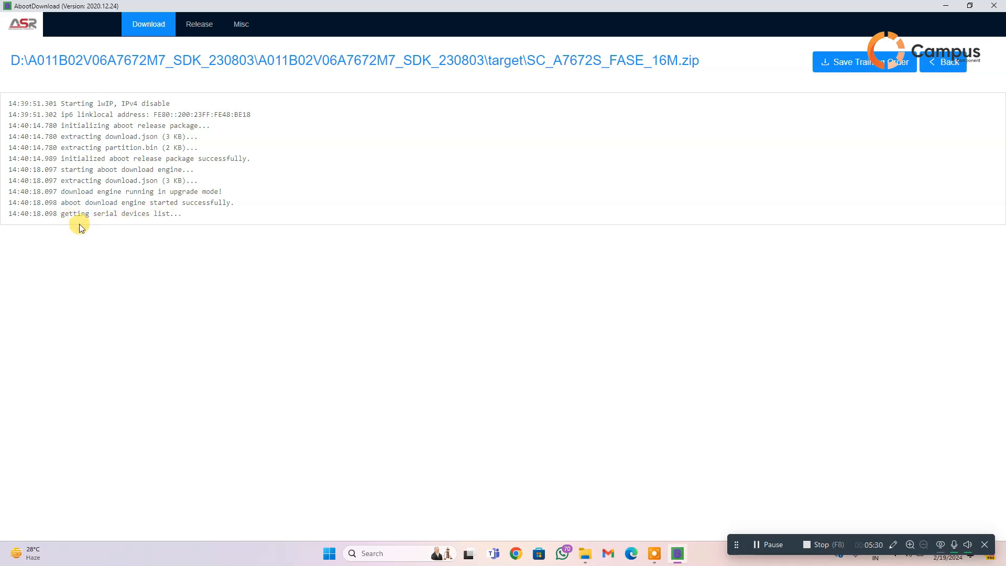
mouse_move(168, 230)
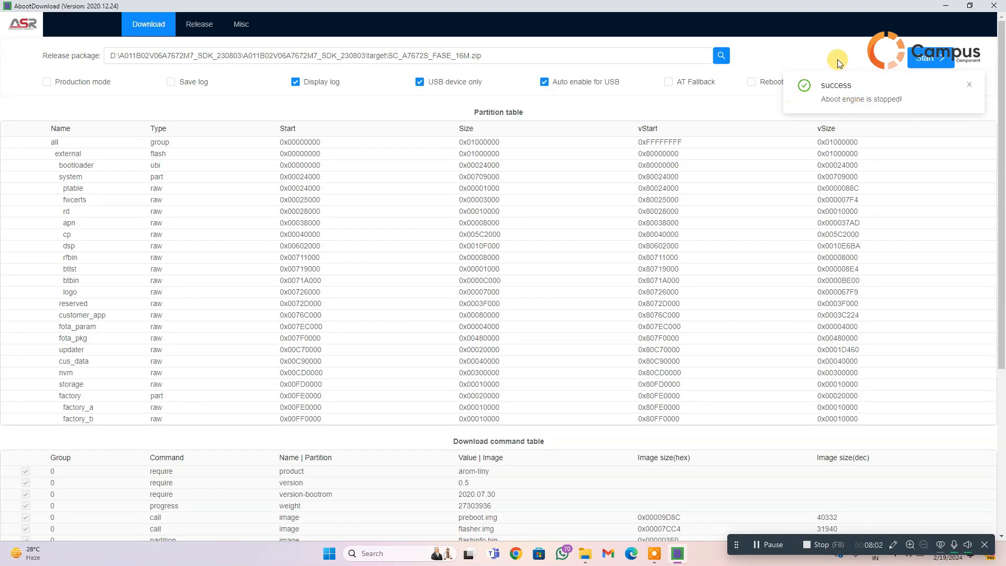
mouse_move(910, 100)
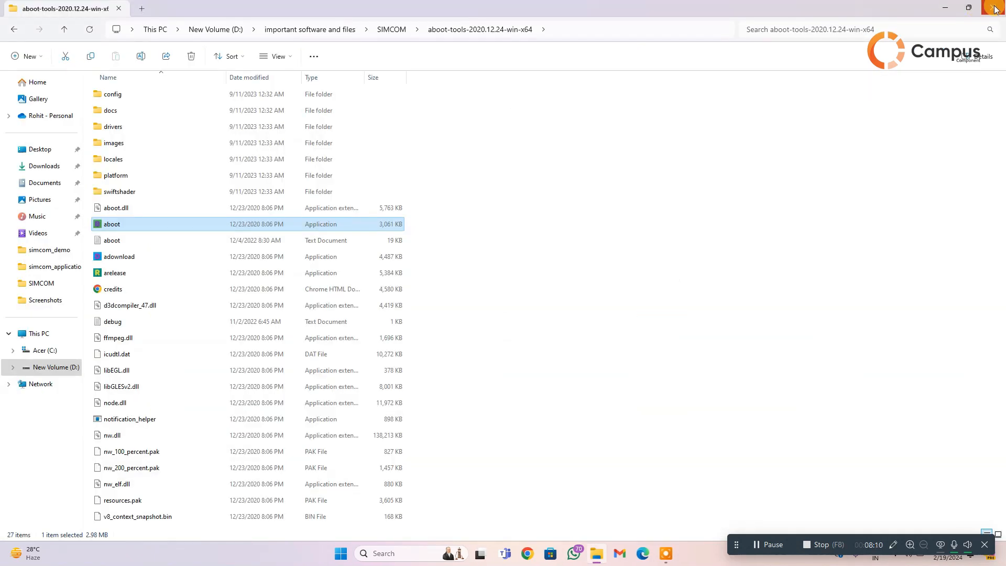
- Close the aboot-tools File Explorer window to reveal the desktop
left_click(995, 7)
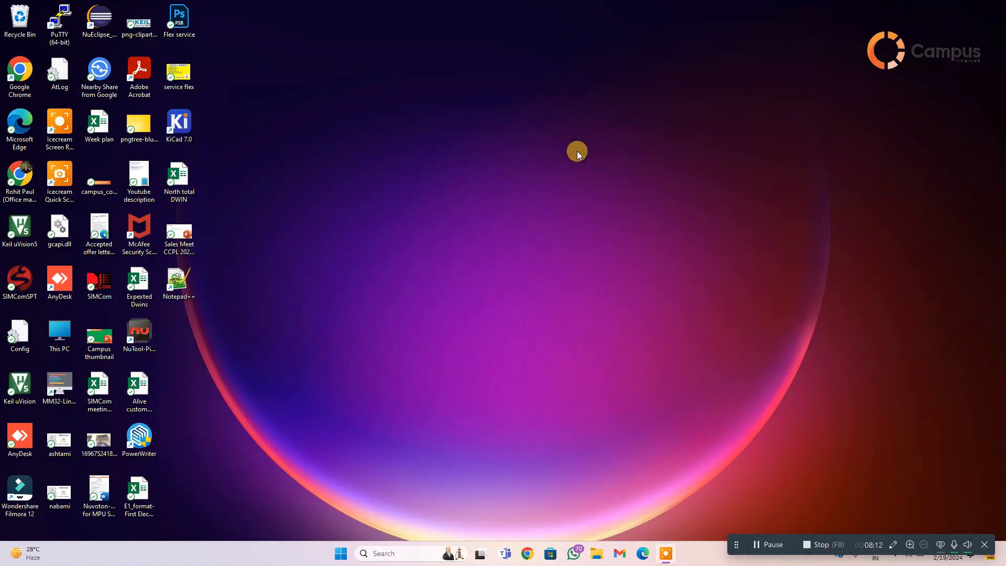